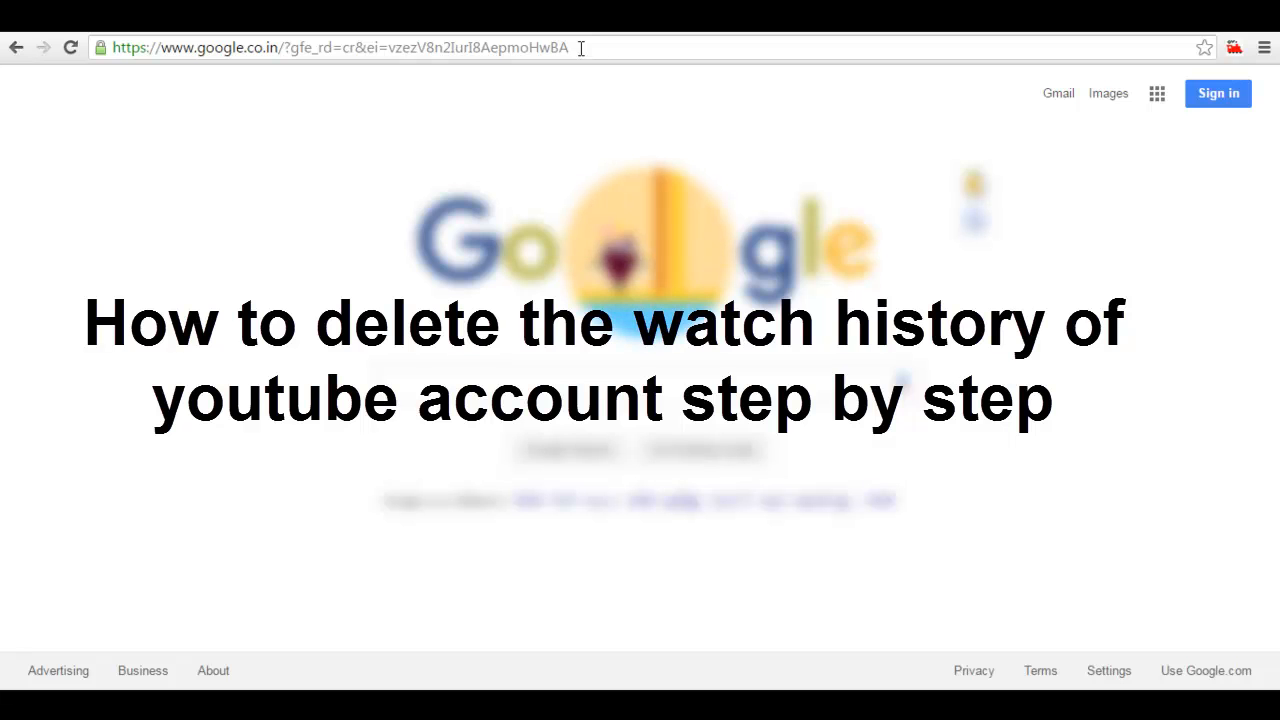
# Go to youtube.com from the address bar to load the YouTube home page.
pyautogui.click(340, 47)
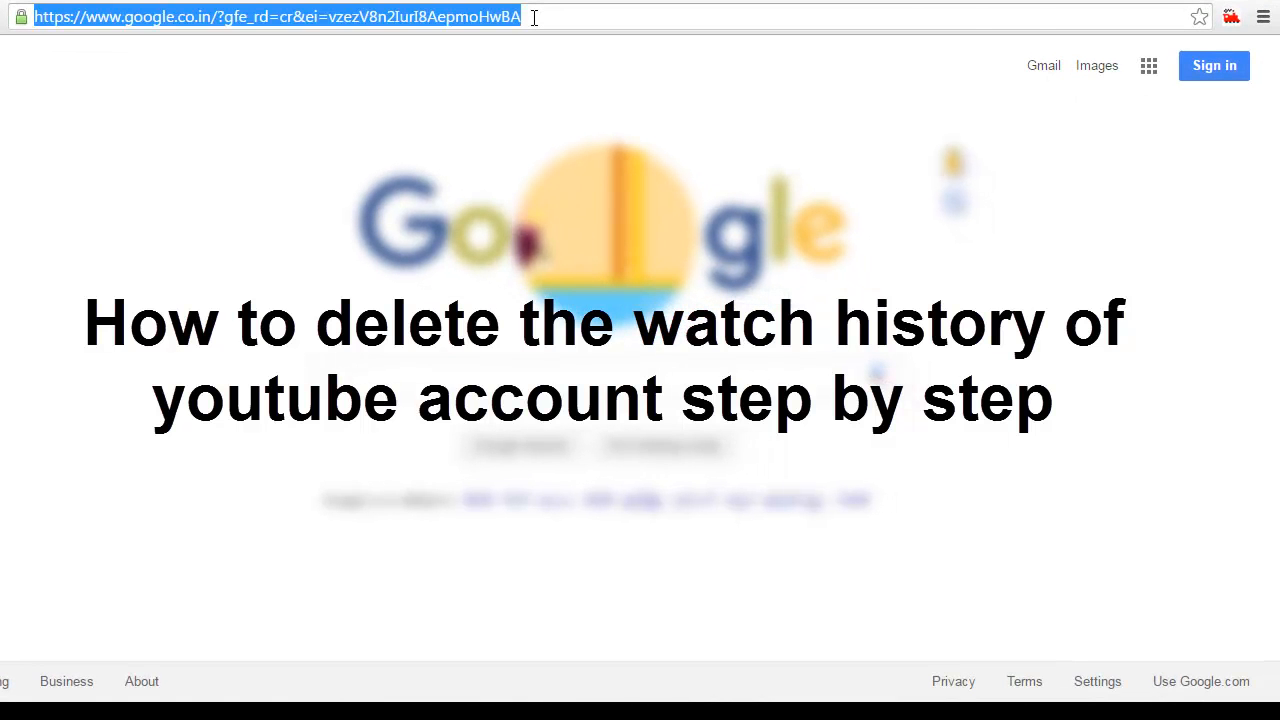
pyautogui.write('youtube.com')
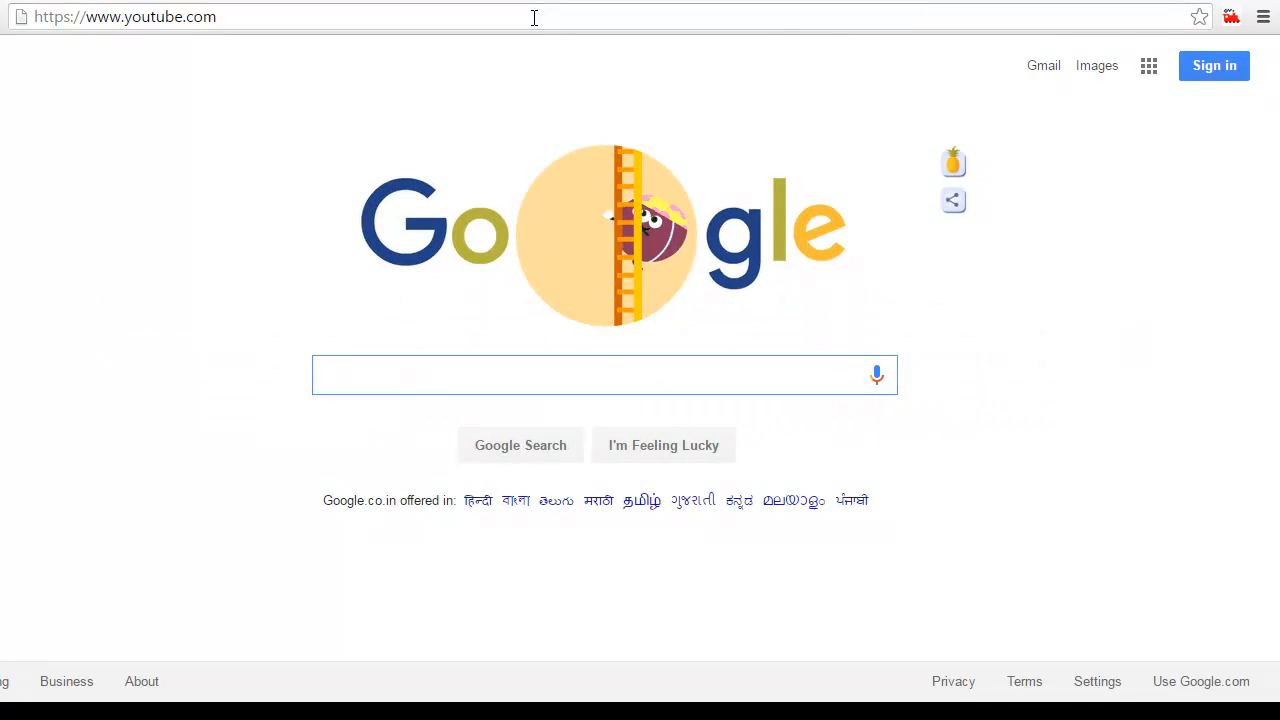
pyautogui.press('Return')
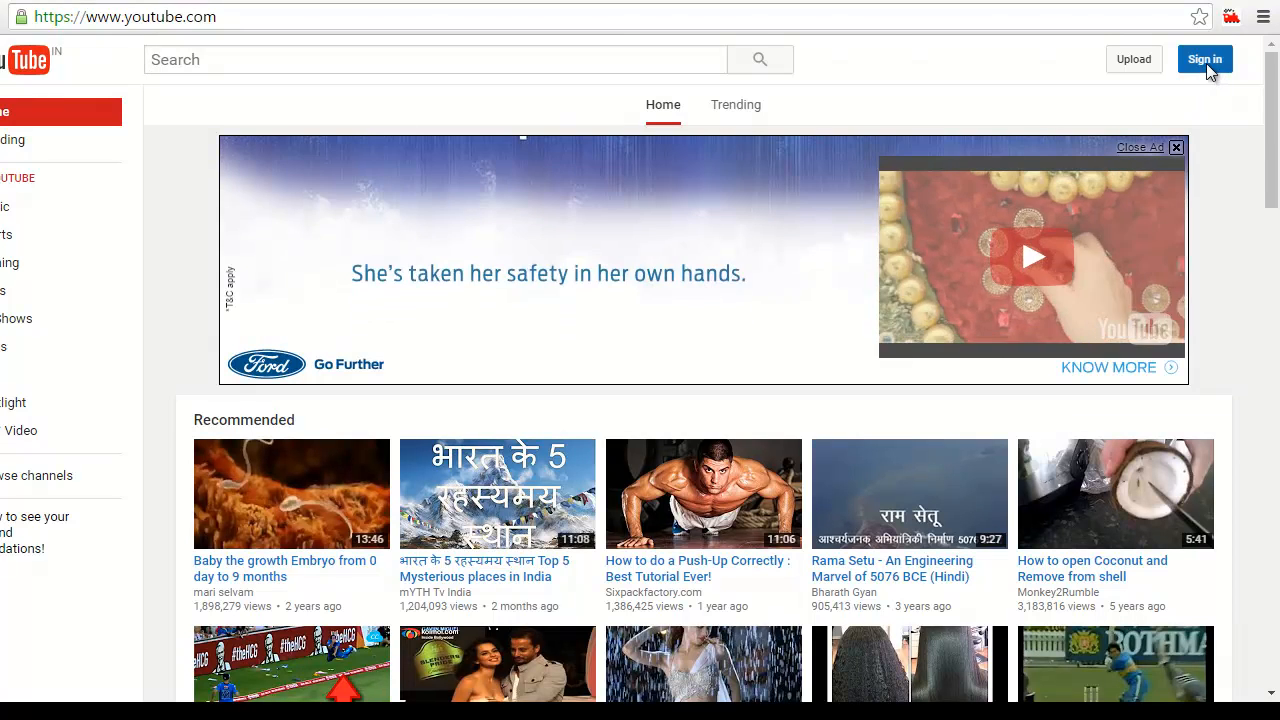
# Sign in to YouTube with the suggested Google account and its password.
pyautogui.click(1204, 59)
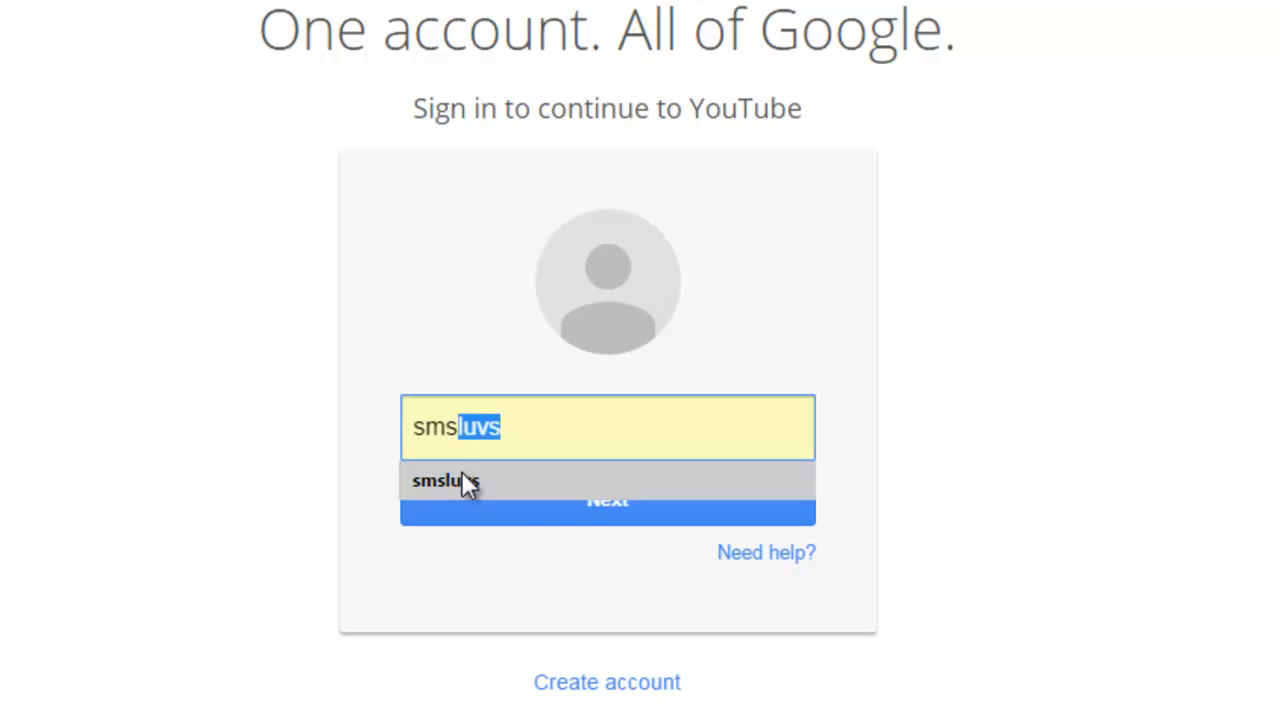
pyautogui.click(444, 481)
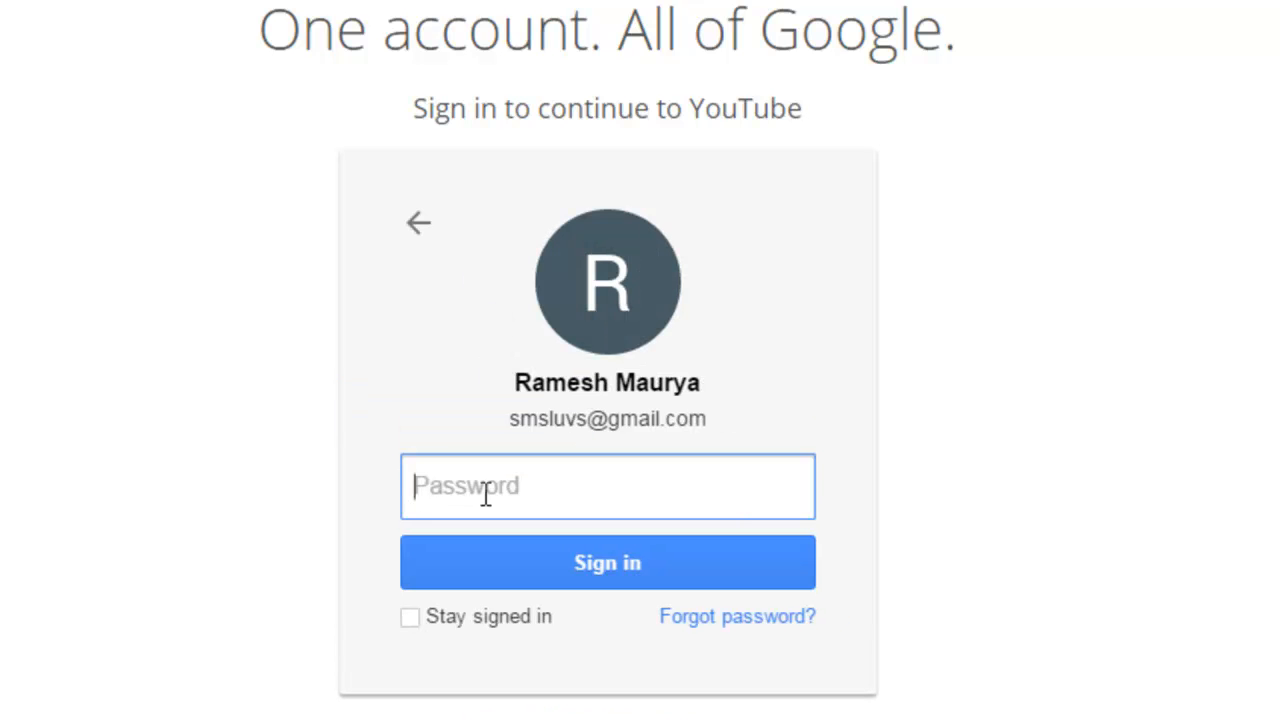
pyautogui.write('•••••')
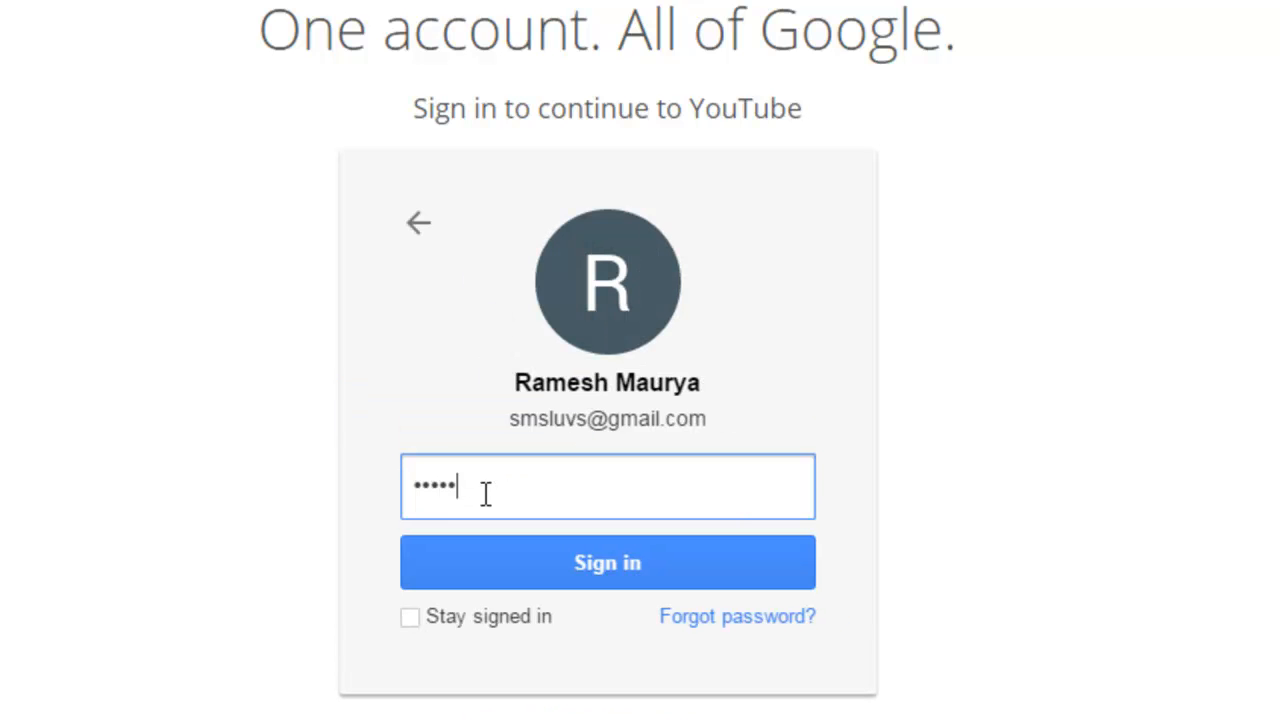
pyautogui.write('••••')
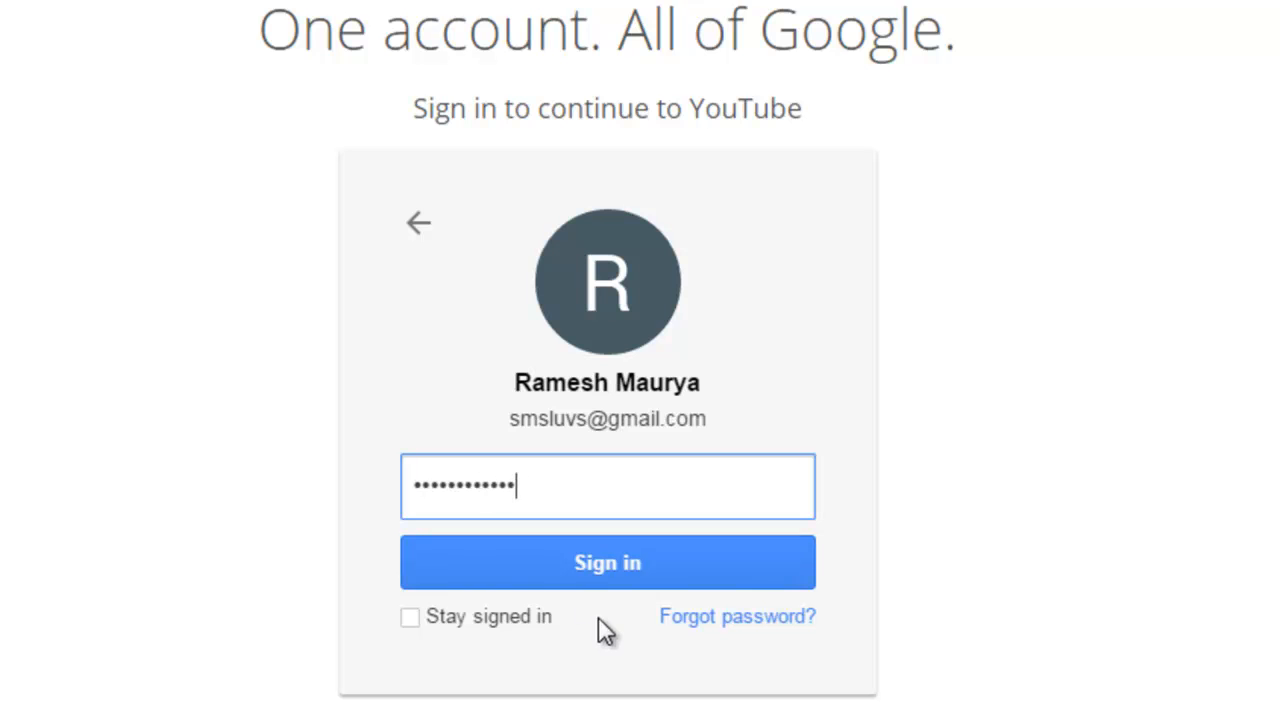
pyautogui.click(607, 562)
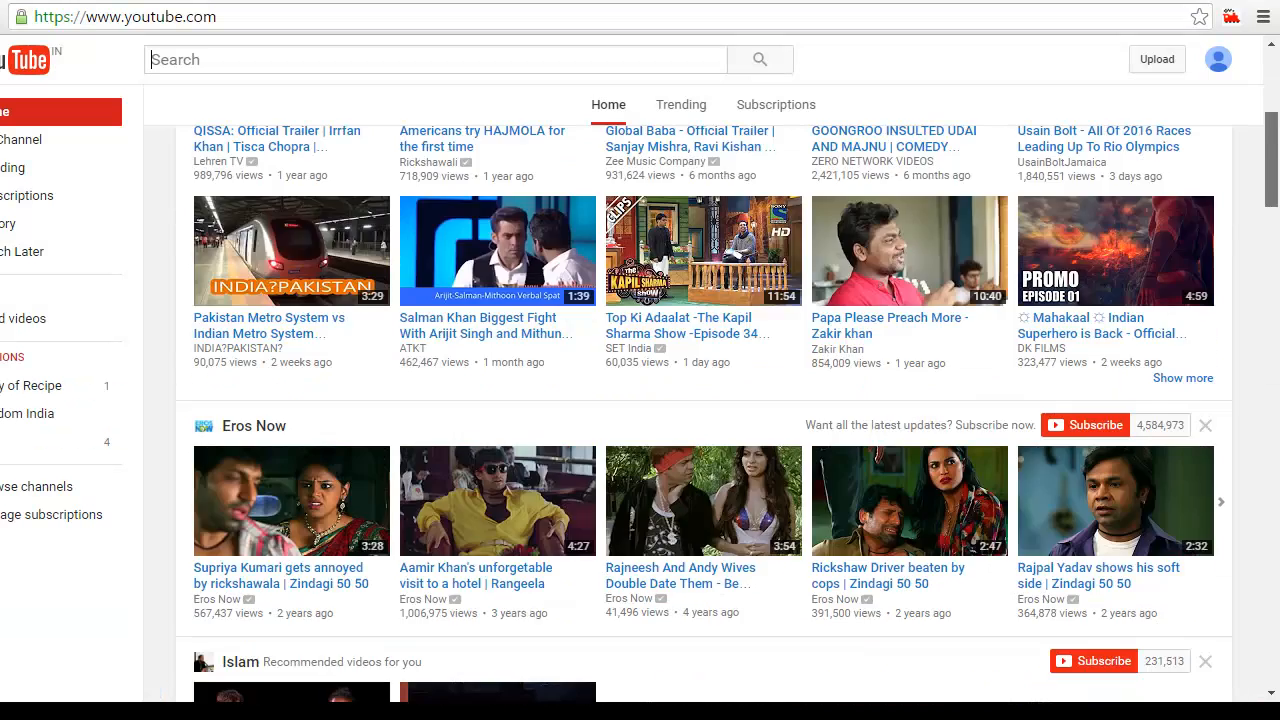
# Reach the History link in the page footer and load the watch history page.
pyautogui.scroll(-3)
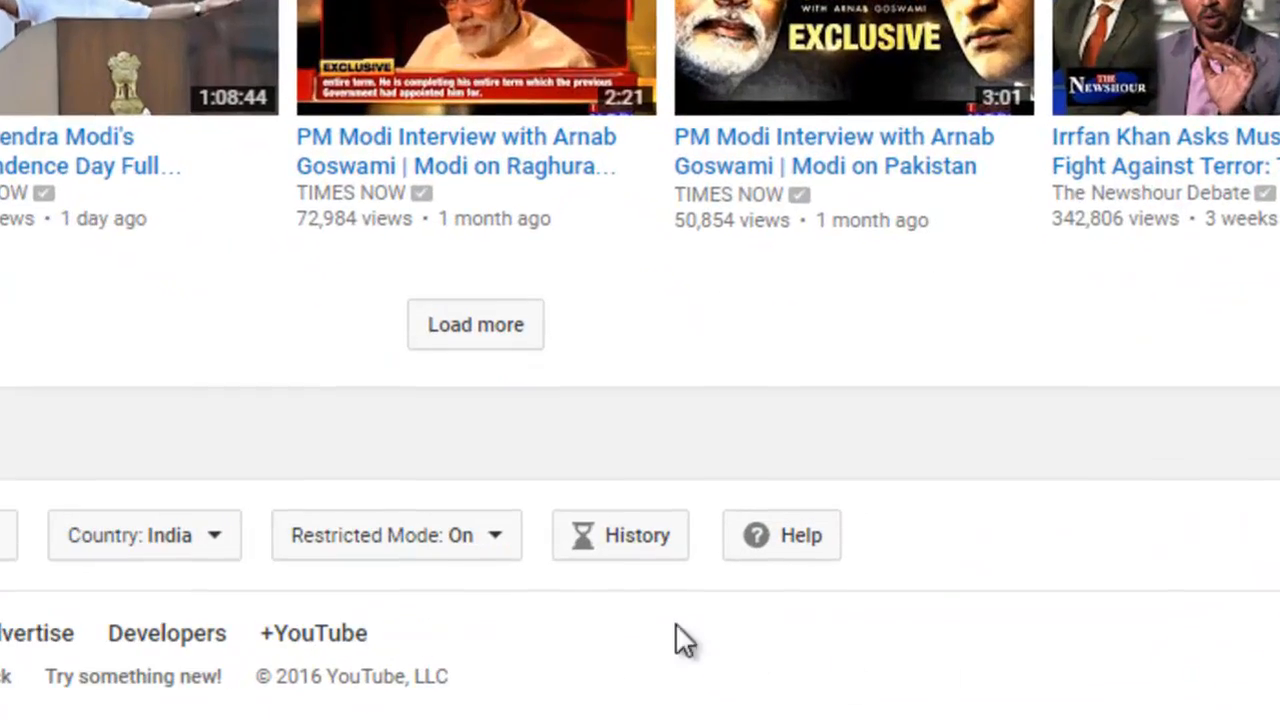
pyautogui.moveTo(620, 535)
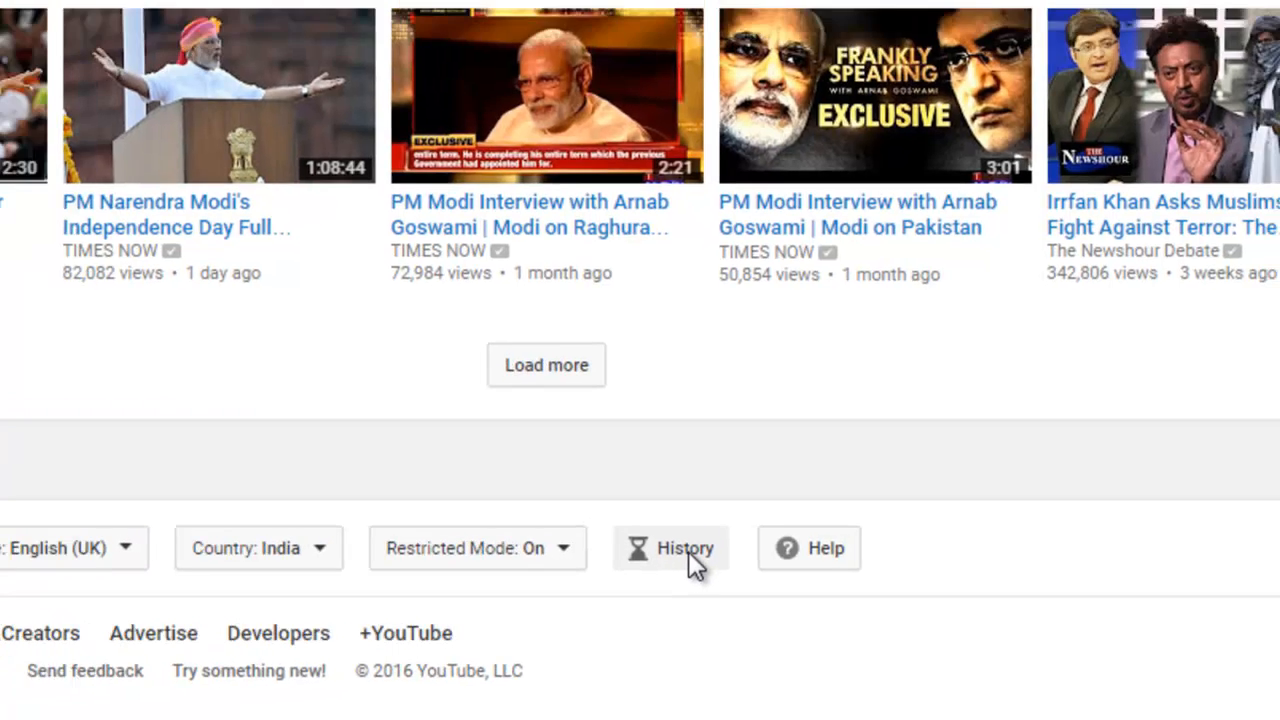
pyautogui.click(670, 548)
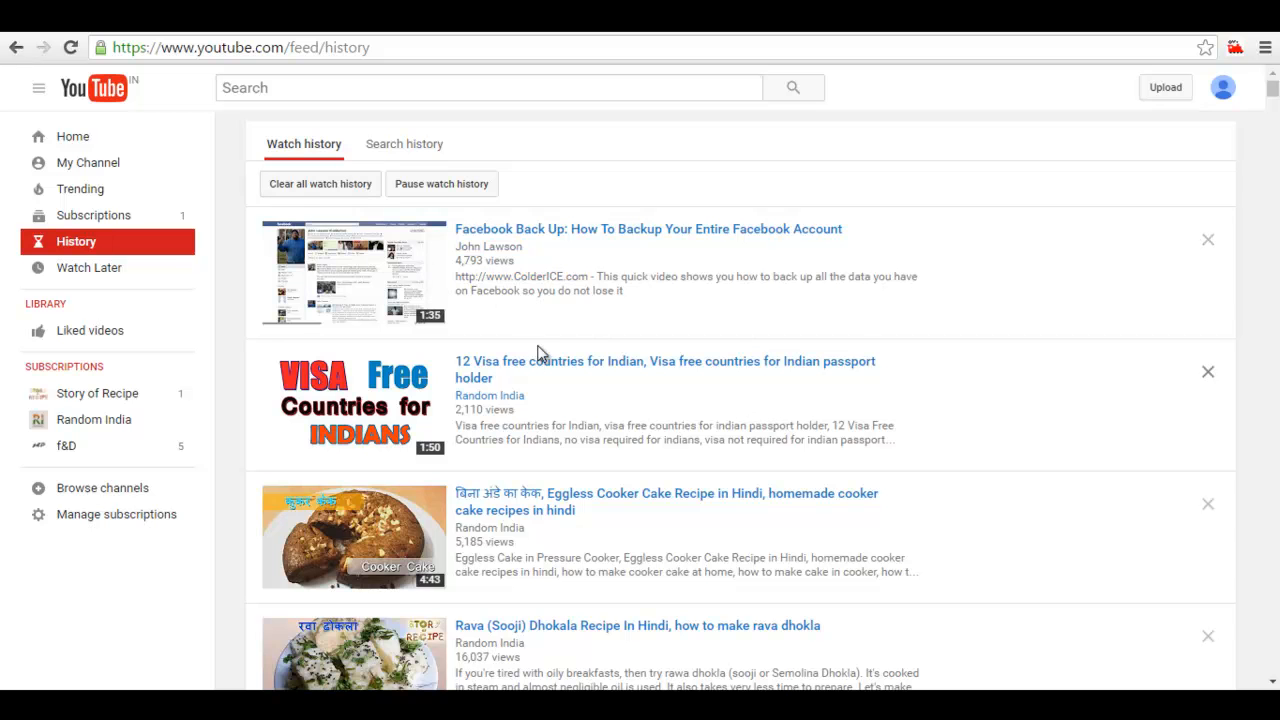
pyautogui.scroll(-3)
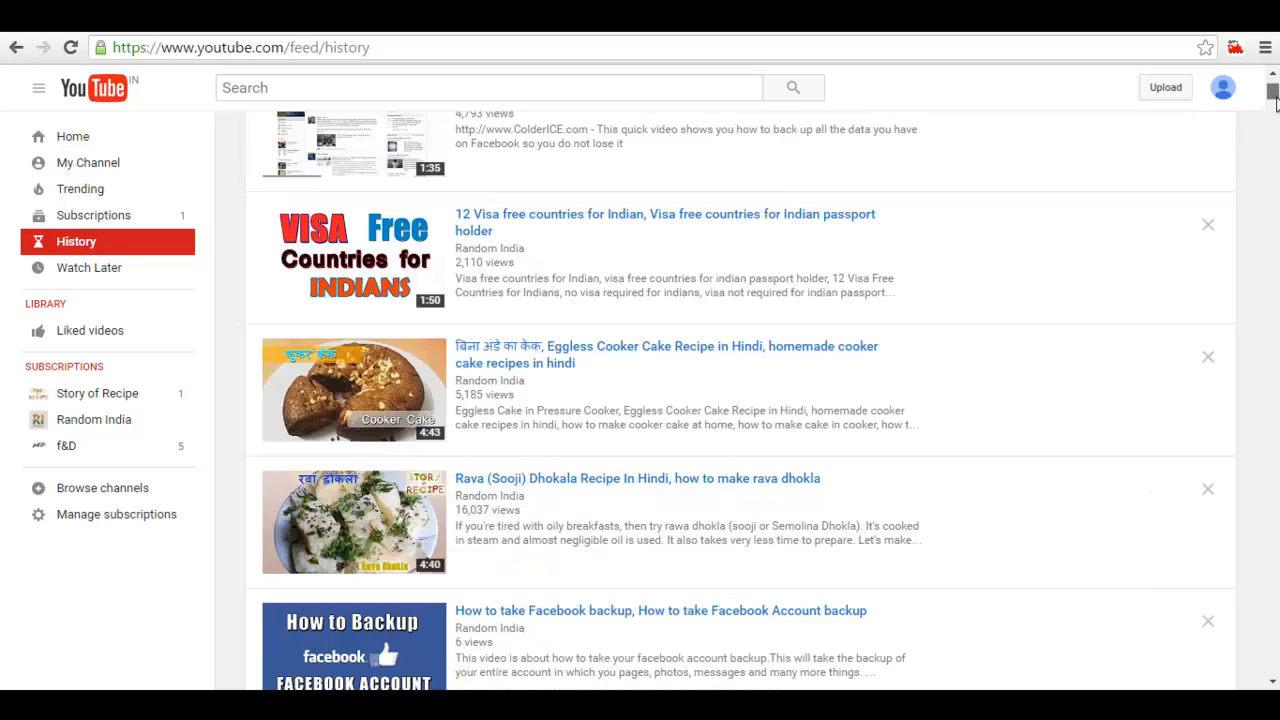
pyautogui.scroll(3)
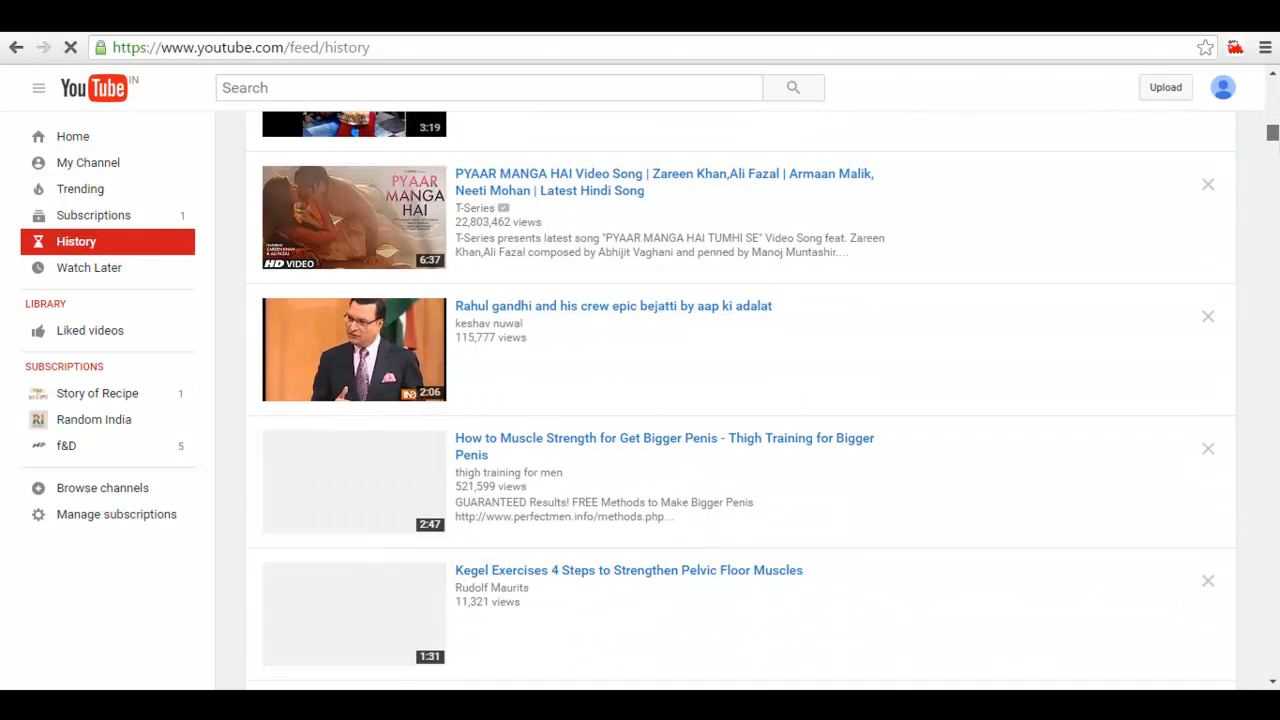
pyautogui.scroll(-3)
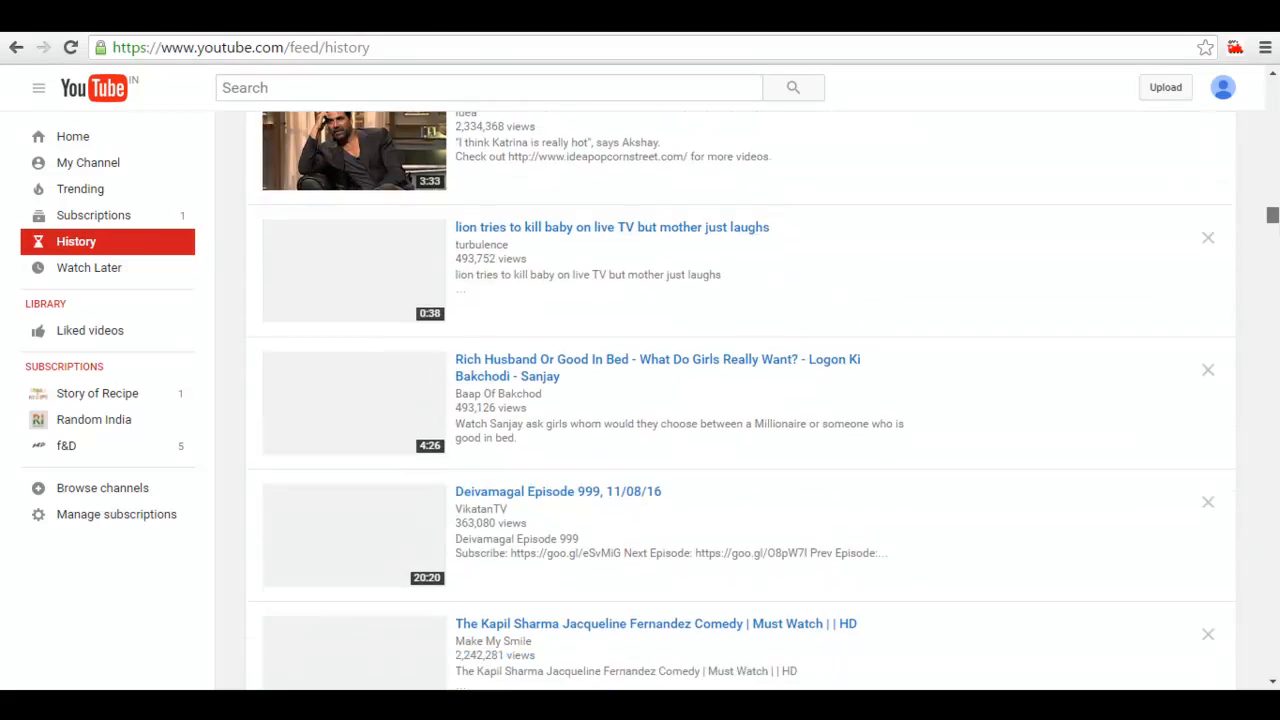
pyautogui.scroll(-3)
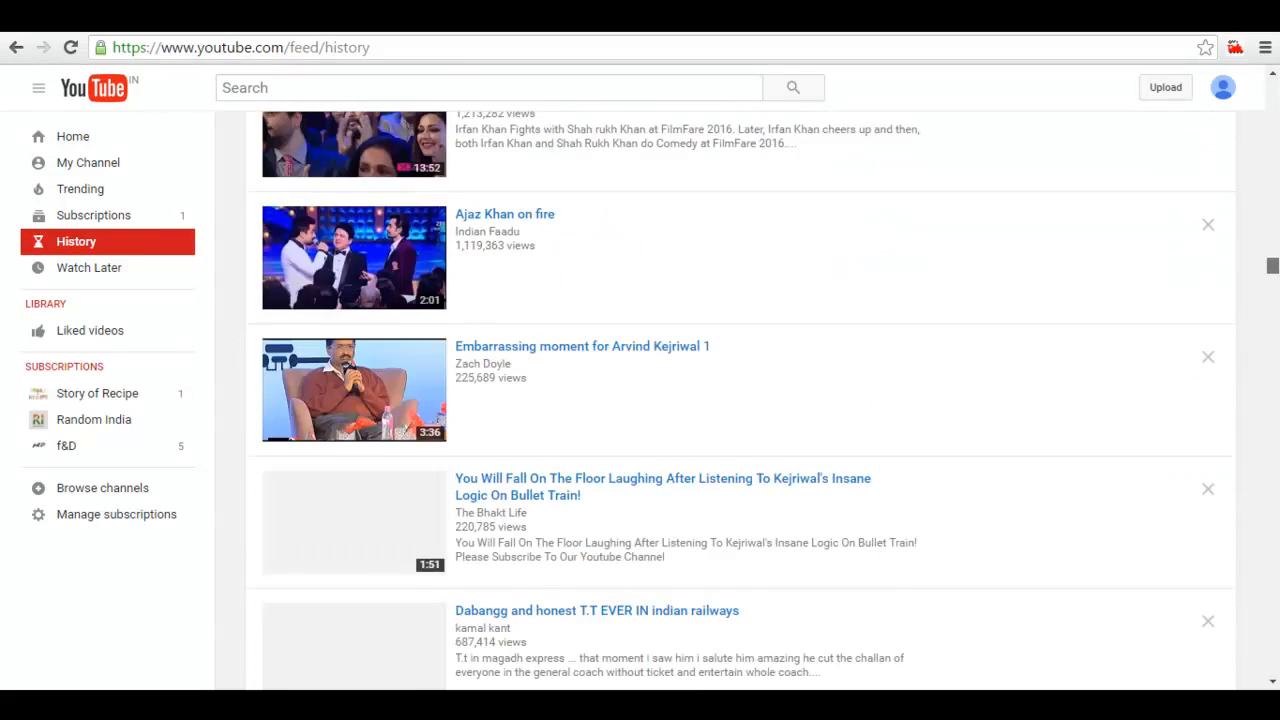
pyautogui.scroll(-3)
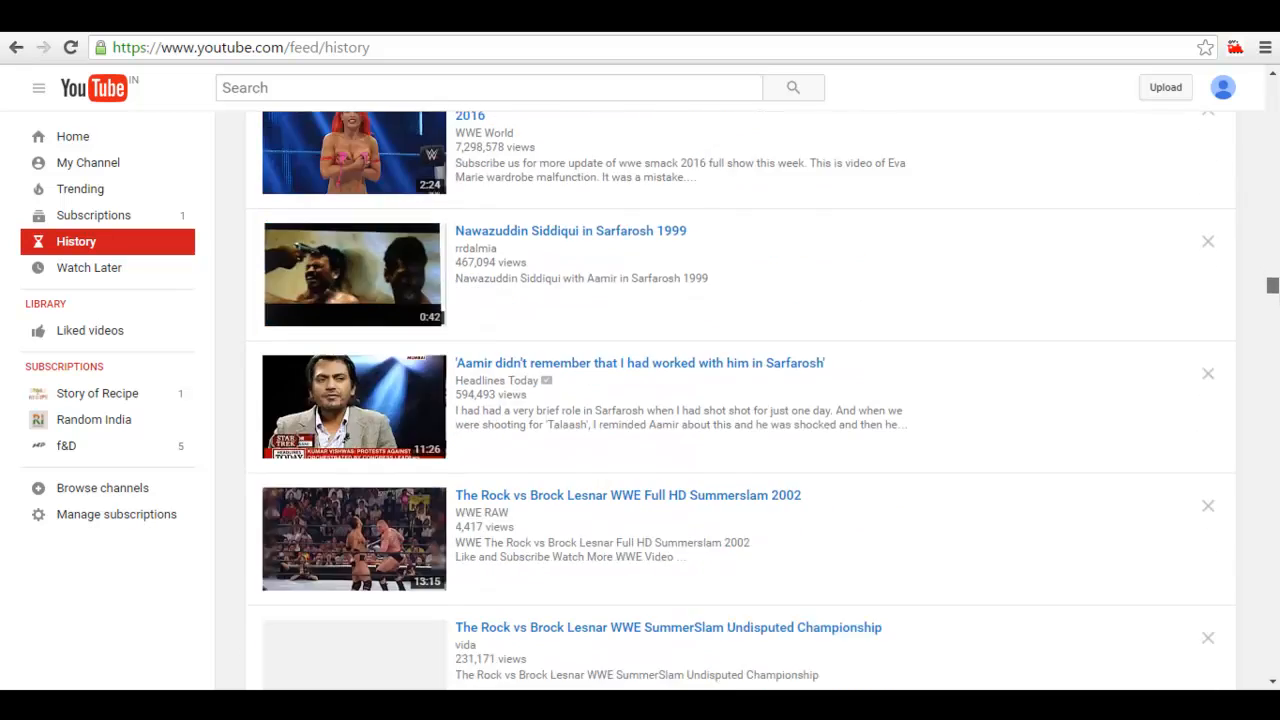
pyautogui.scroll(-3)
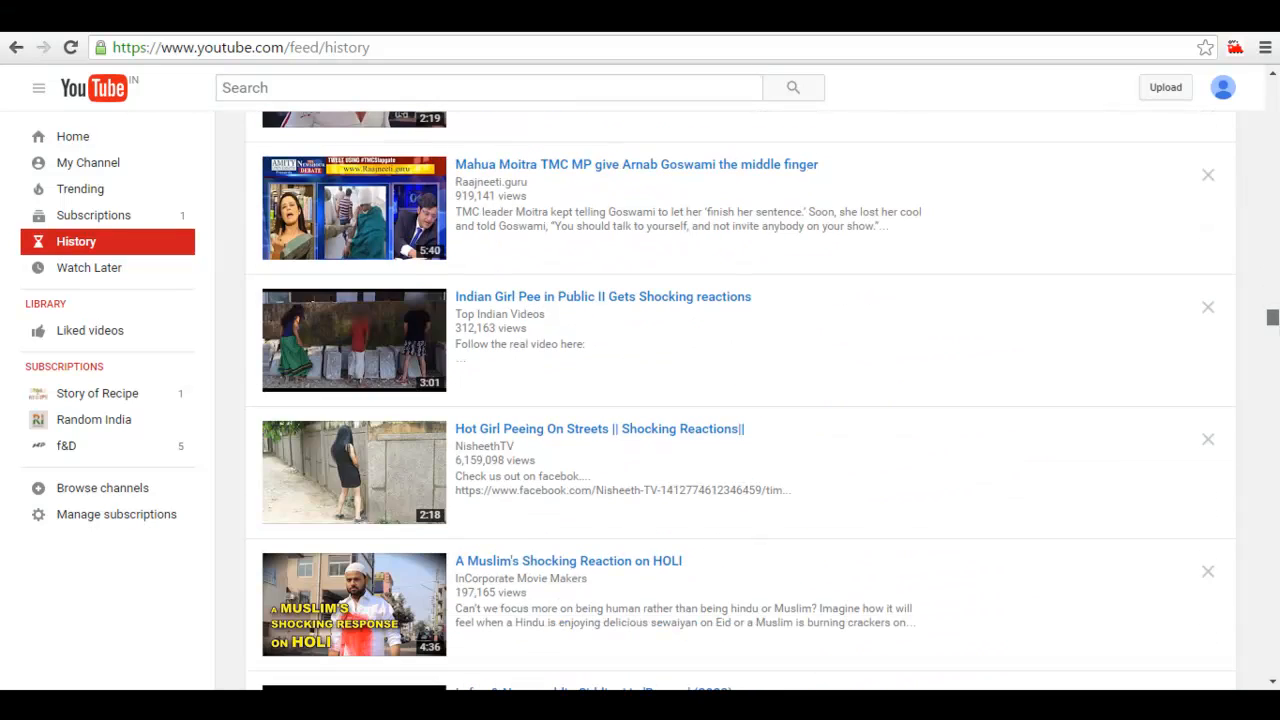
pyautogui.scroll(-3)
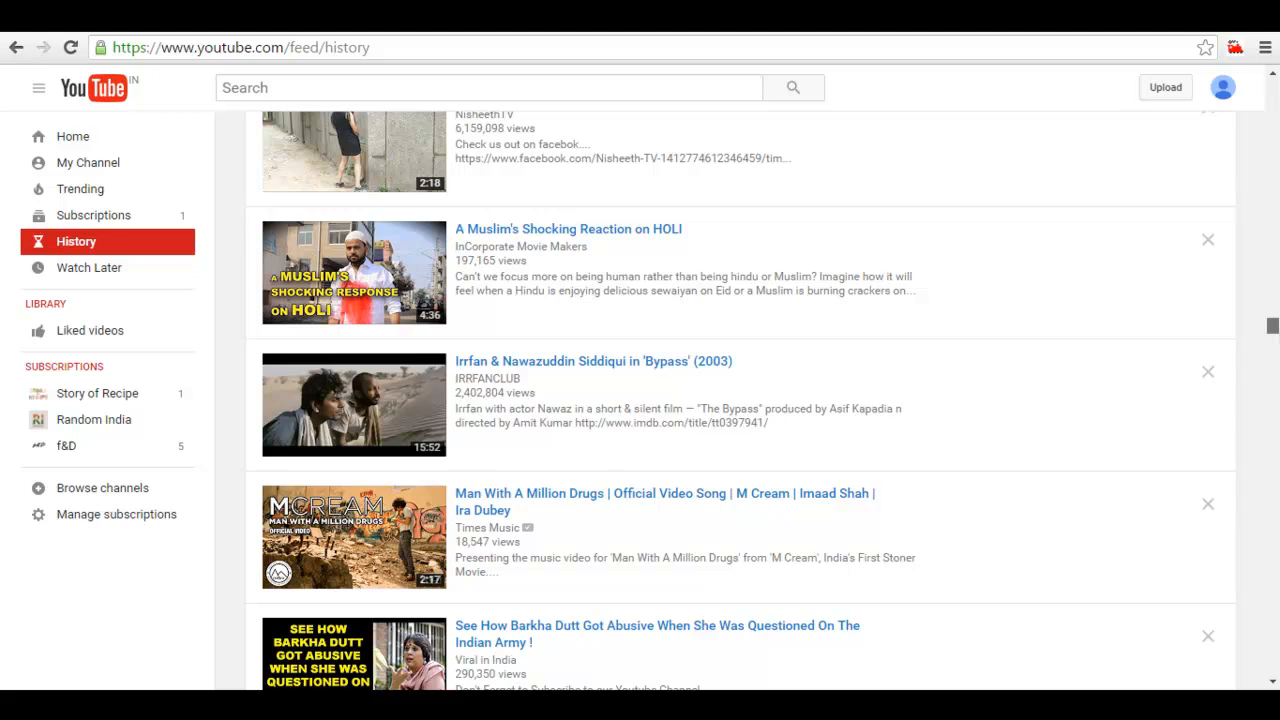
pyautogui.scroll(-3)
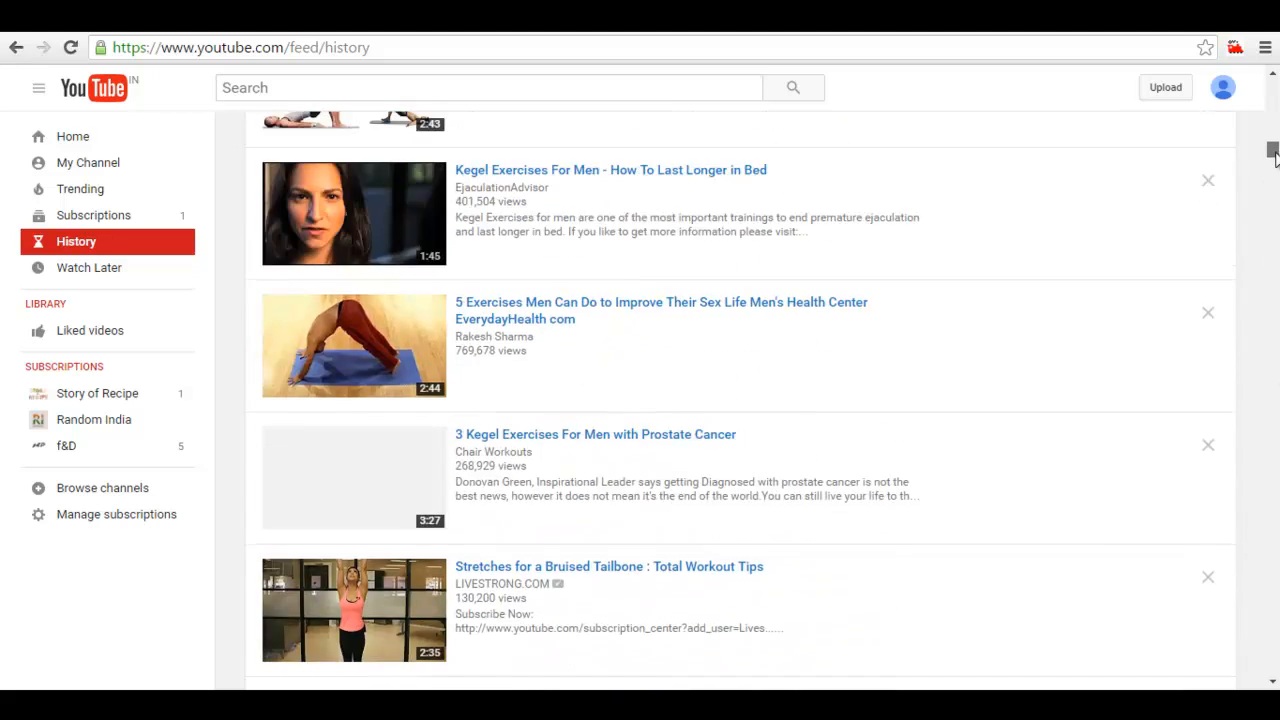
pyautogui.scroll(3)
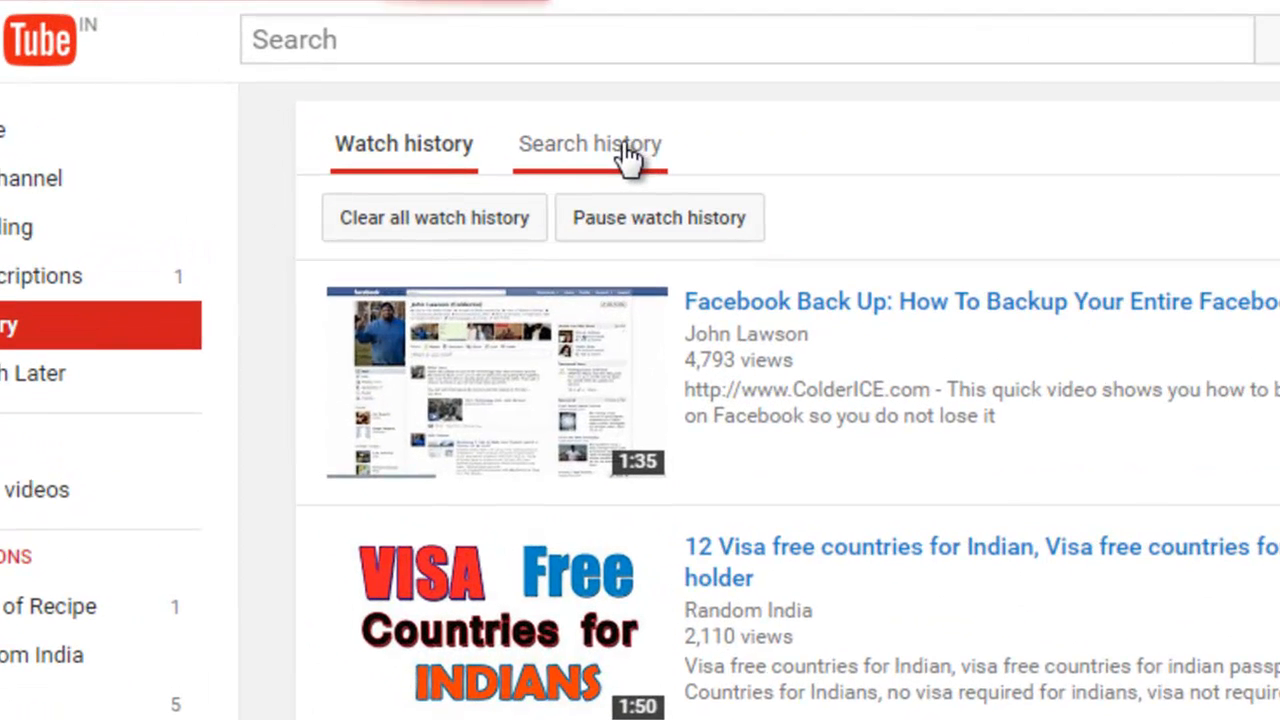
# Browse the Search history list to its end, then return to Watch history.
pyautogui.click(589, 143)
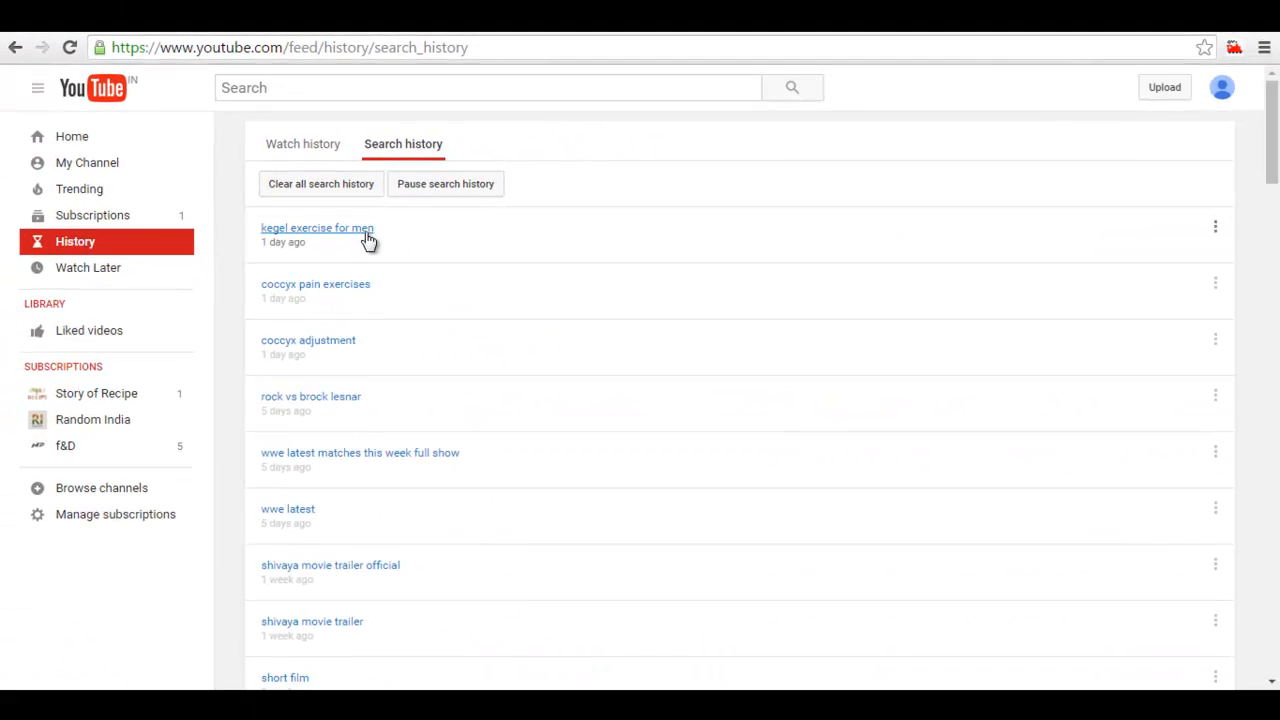
pyautogui.moveTo(368, 245)
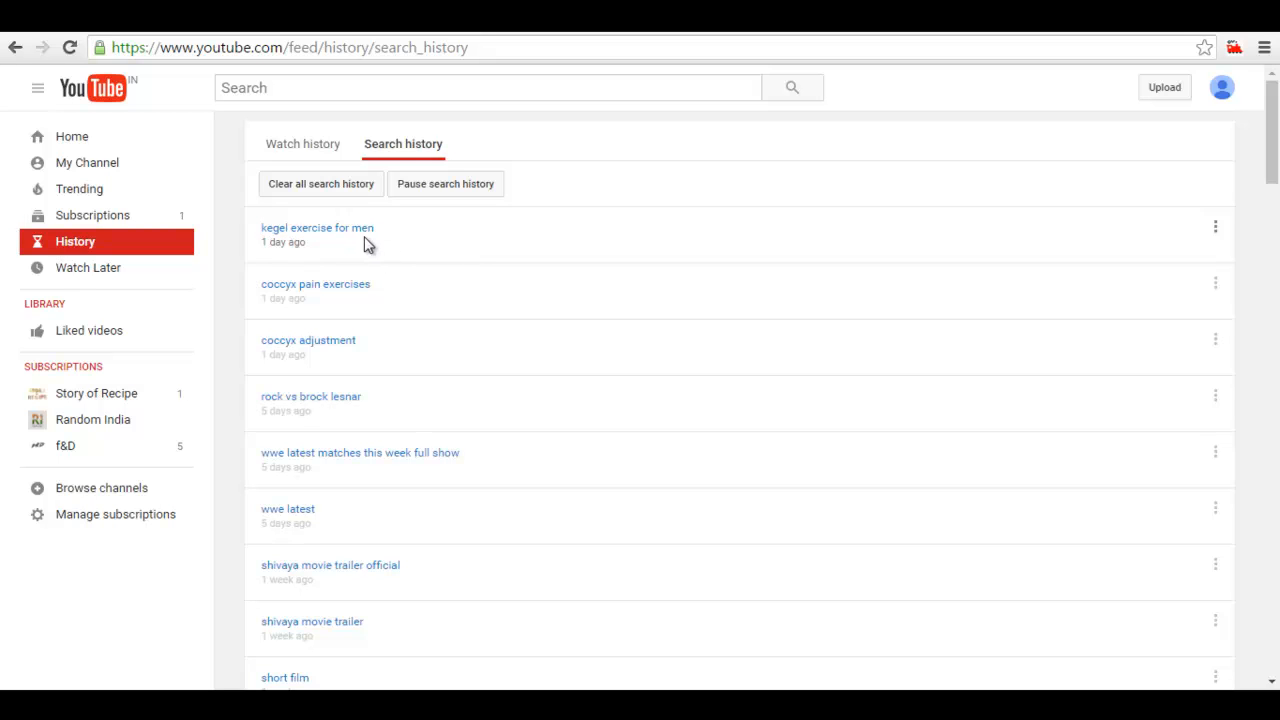
pyautogui.moveTo(348, 432)
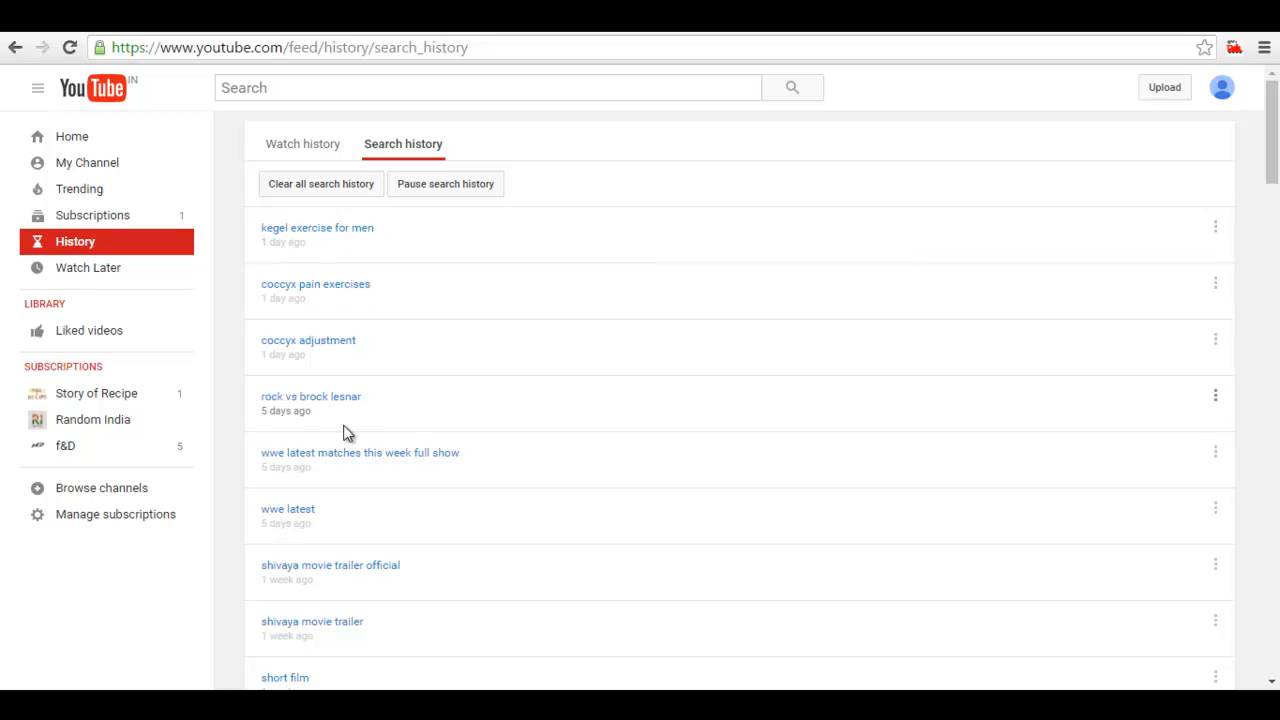
pyautogui.moveTo(780, 624)
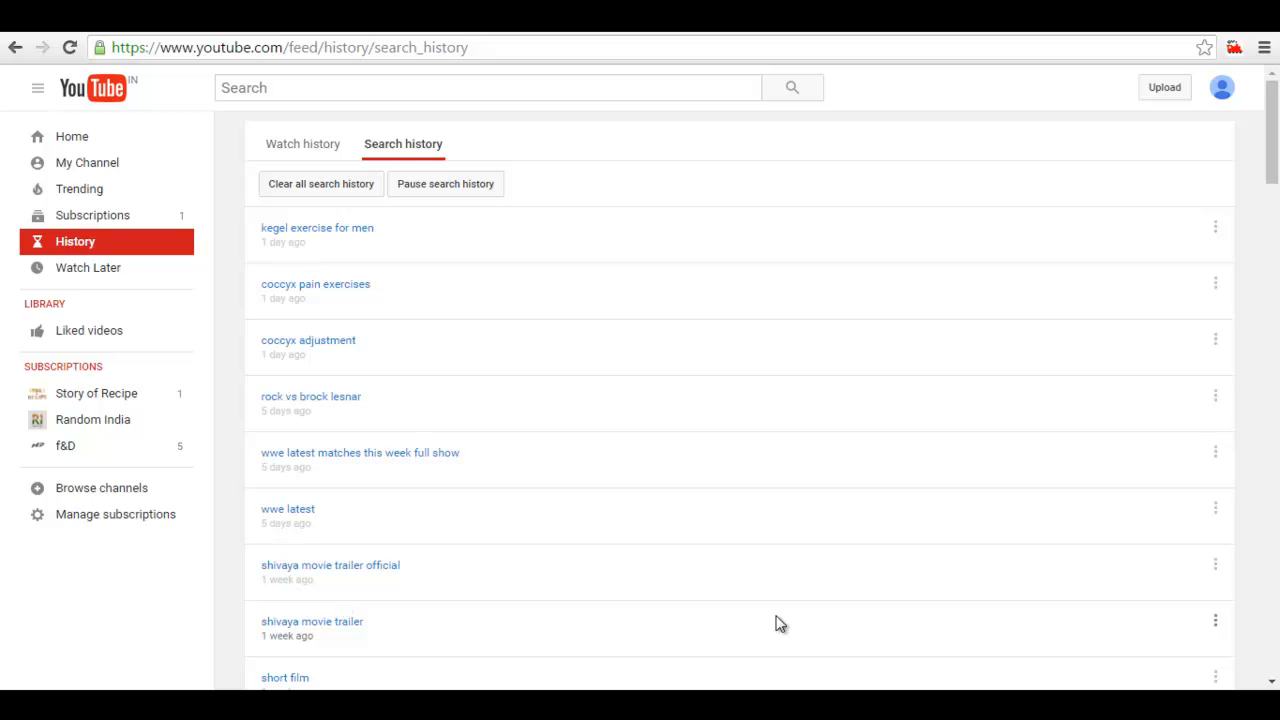
pyautogui.scroll(-3)
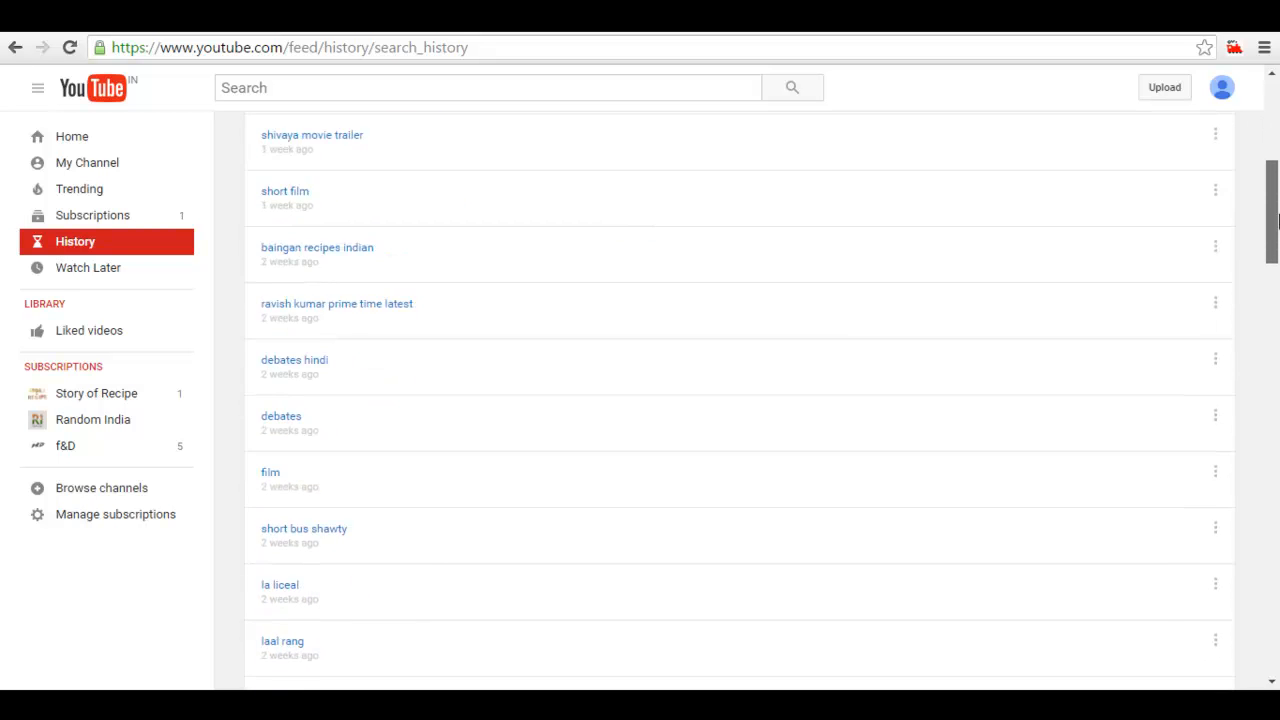
pyautogui.scroll(-3)
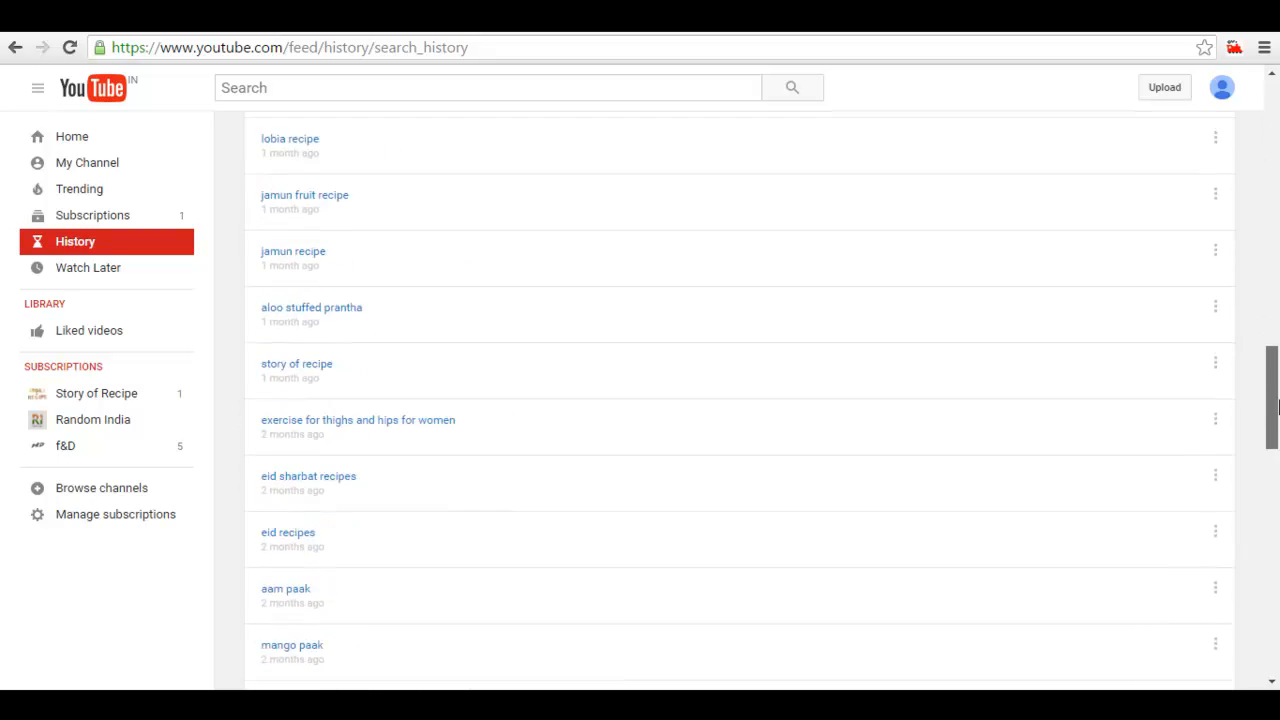
pyautogui.scroll(-3)
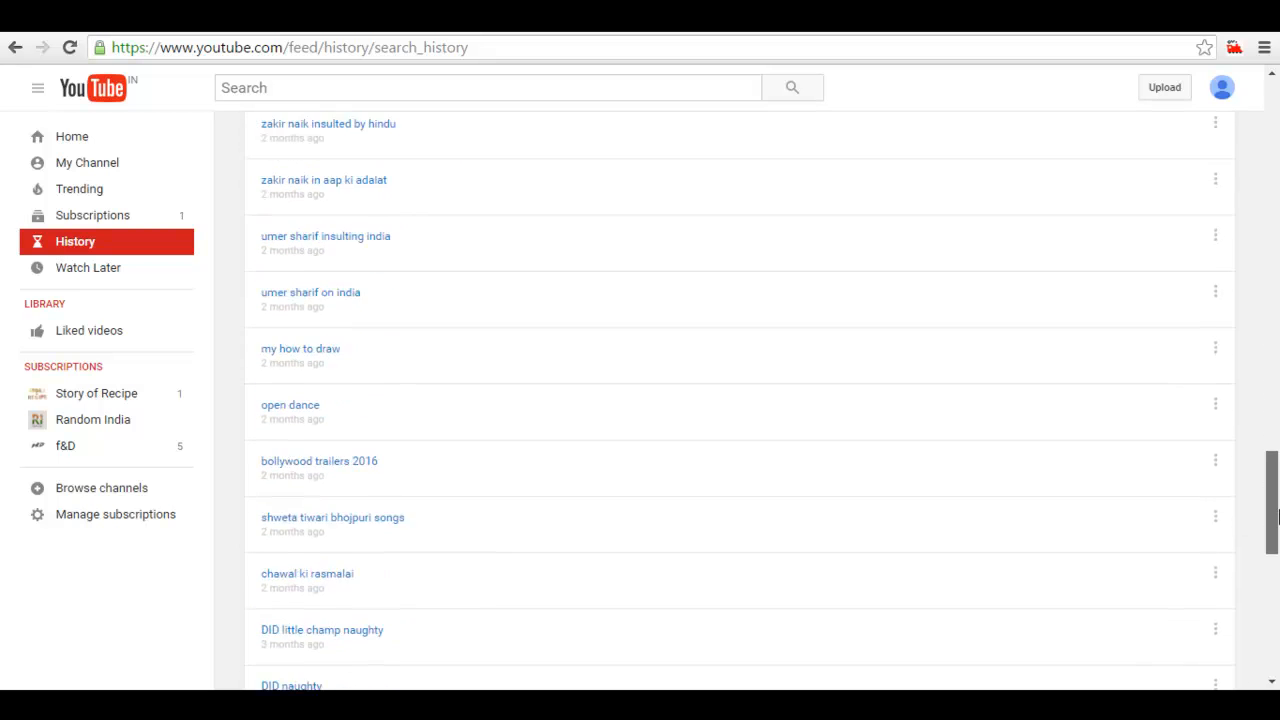
pyautogui.scroll(-3)
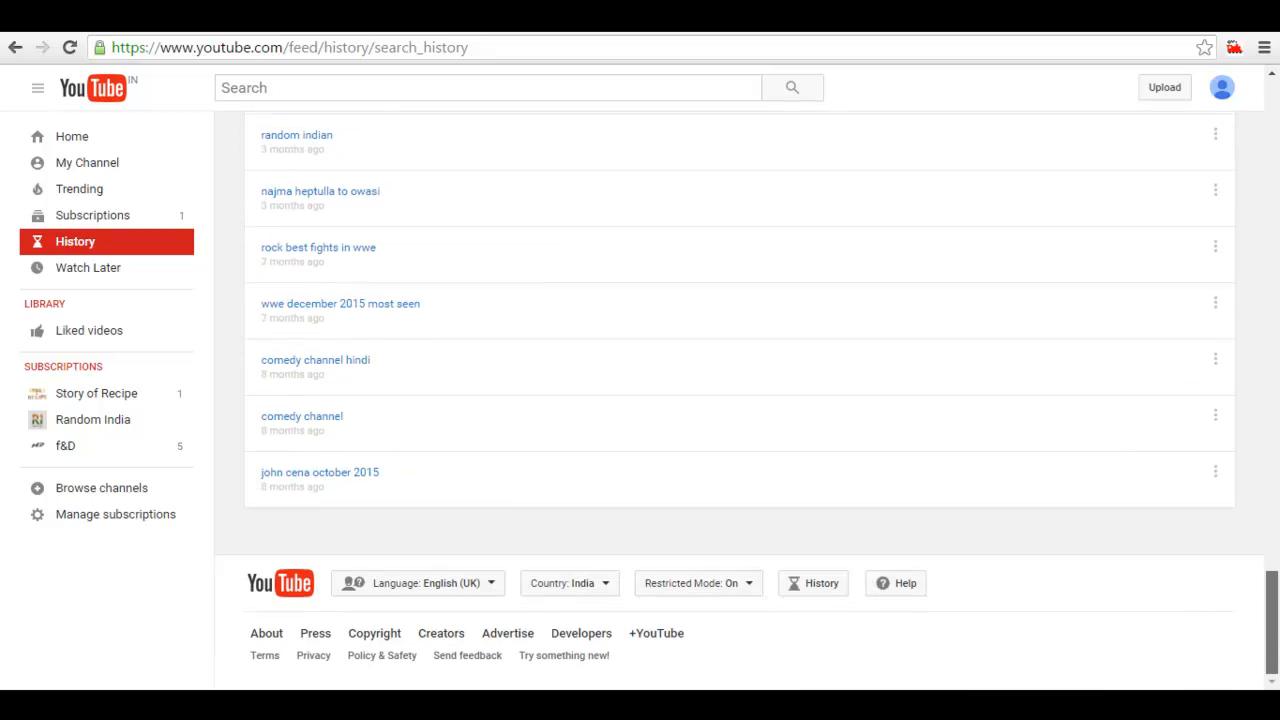
pyautogui.scroll(3)
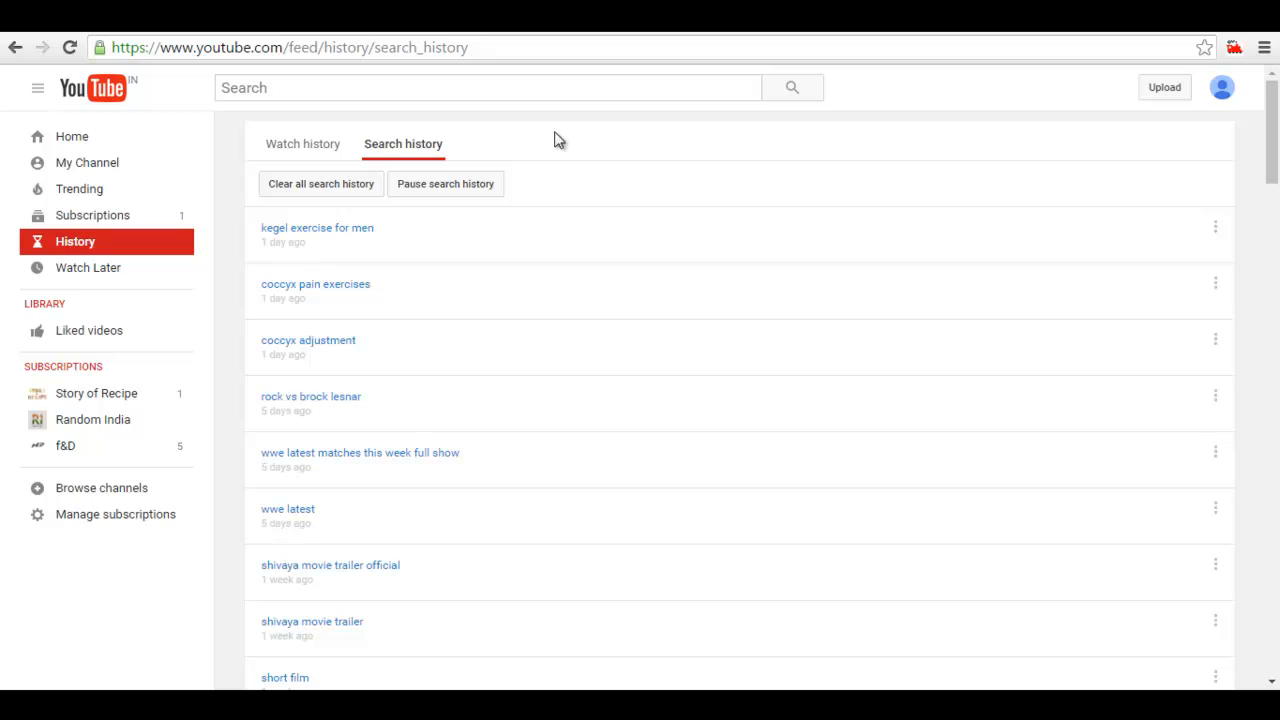
pyautogui.click(302, 144)
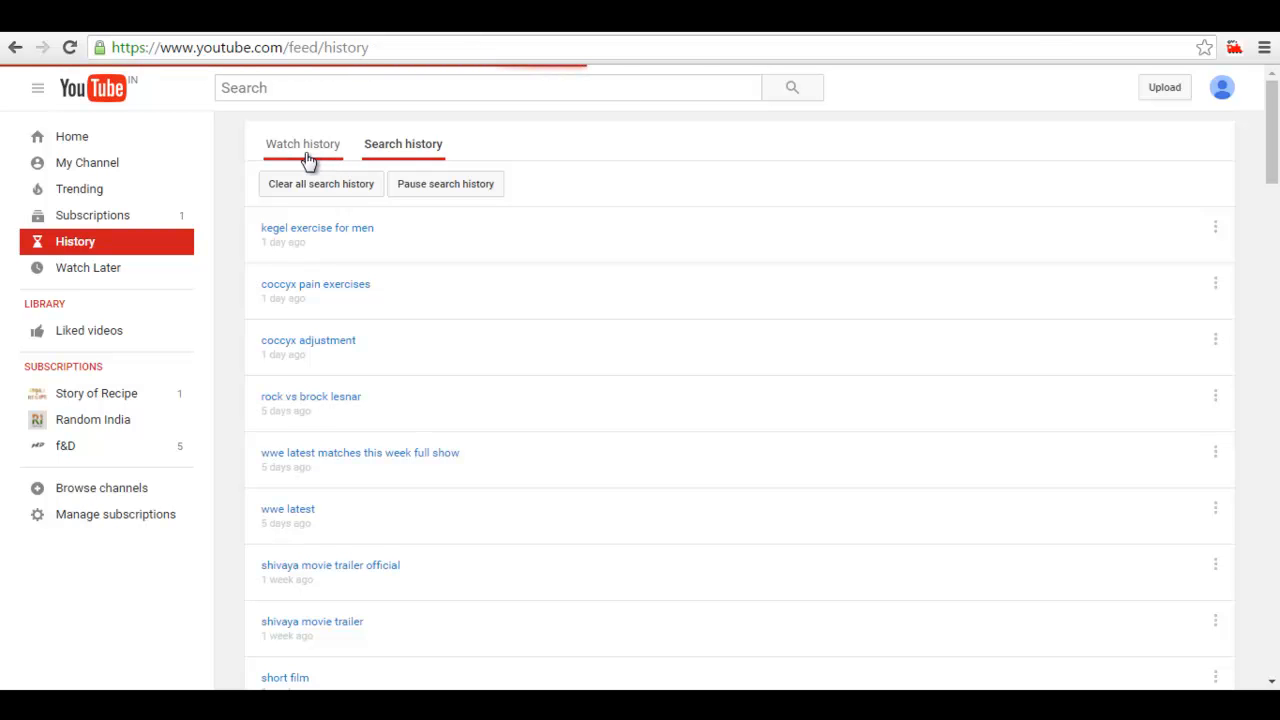
# Show the Watch history list of previously watched videos.
pyautogui.click(302, 143)
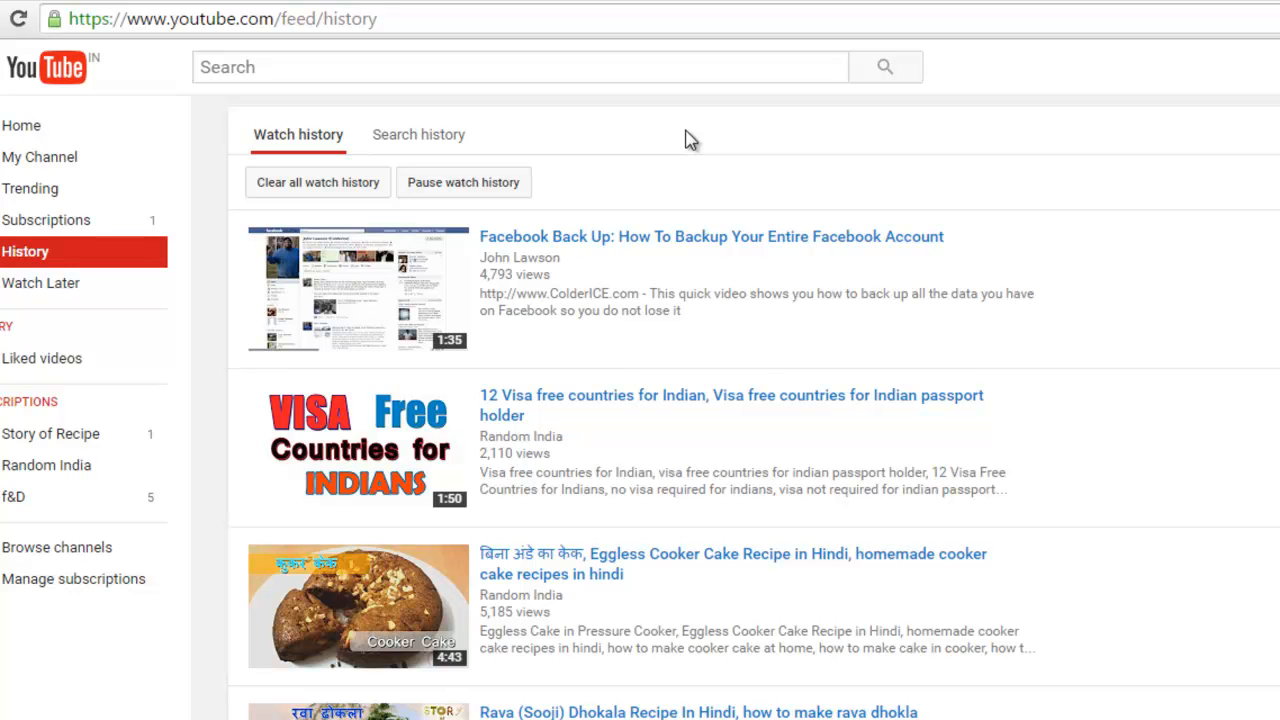
pyautogui.moveTo(343, 205)
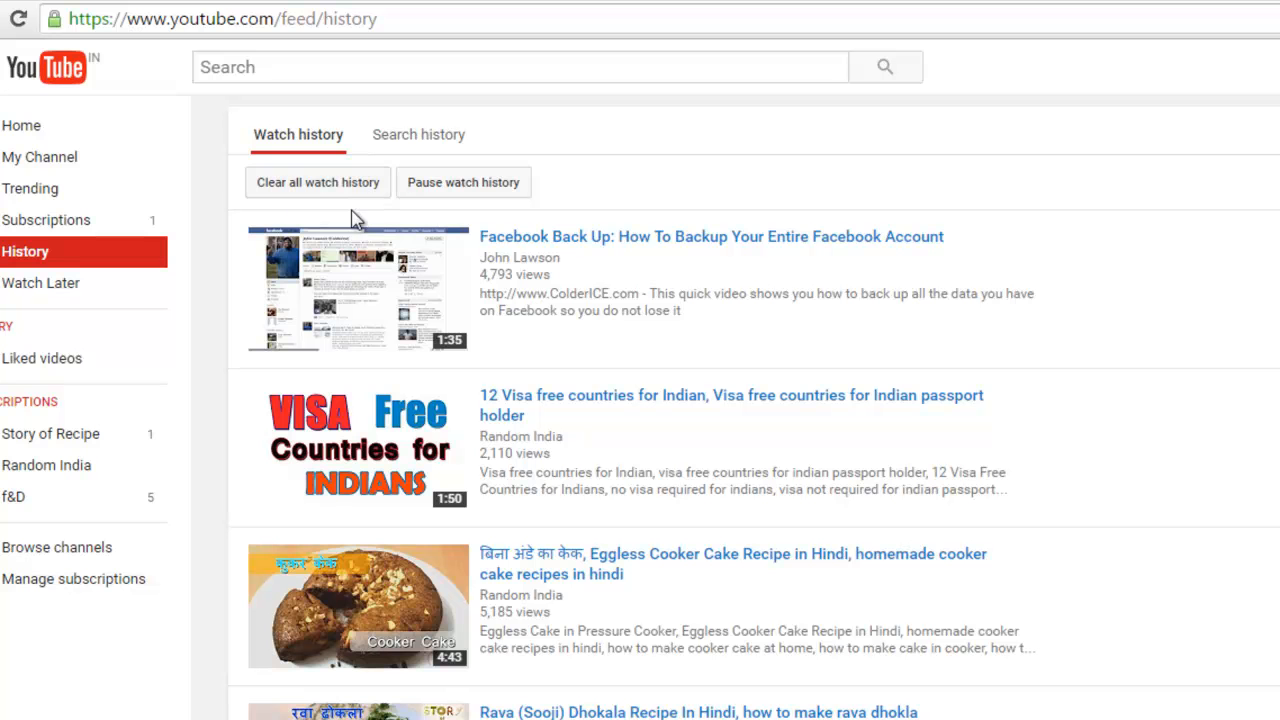
pyautogui.moveTo(318, 182)
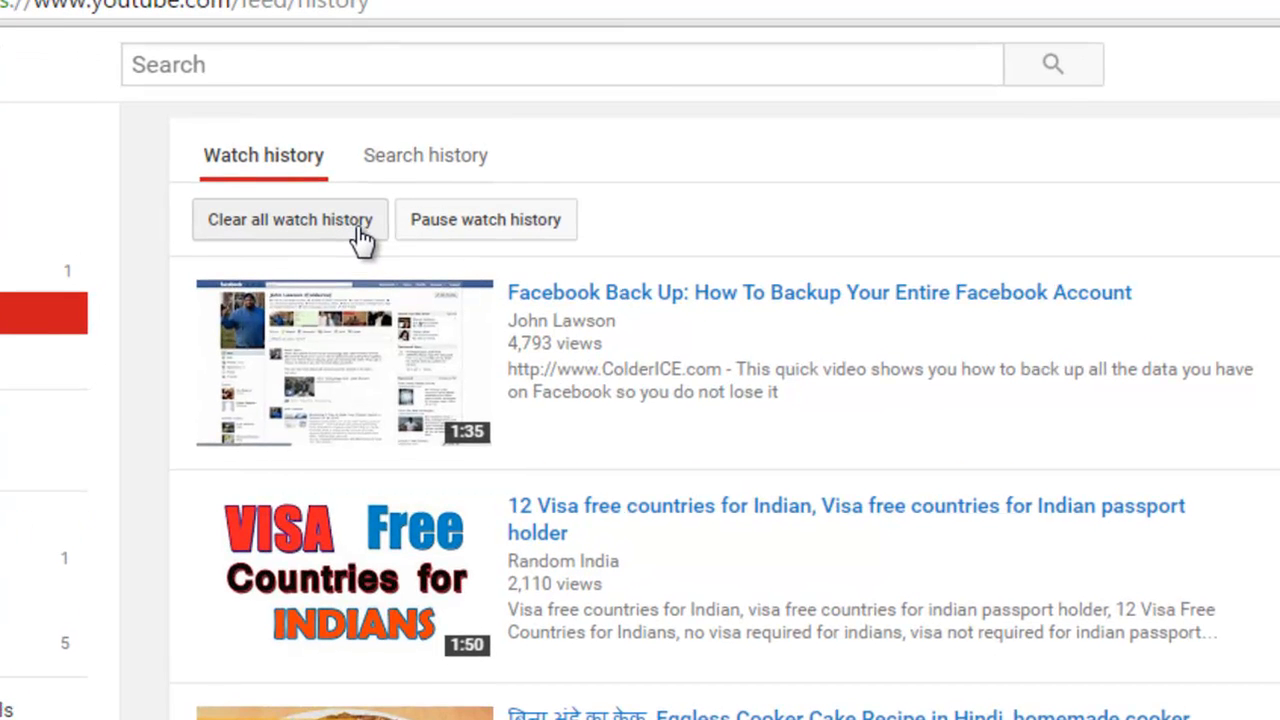
# Start 'Clear all watch history', bringing up the no-undo confirmation prompt.
pyautogui.click(290, 219)
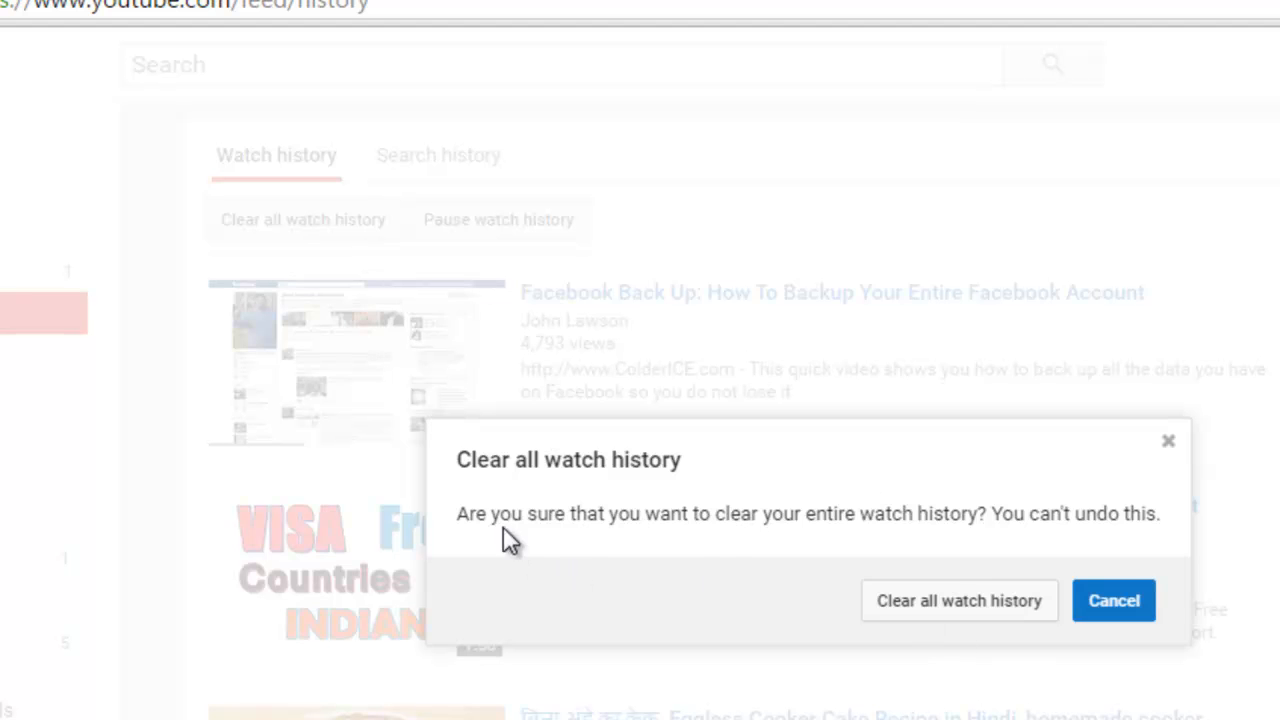
pyautogui.moveTo(778, 553)
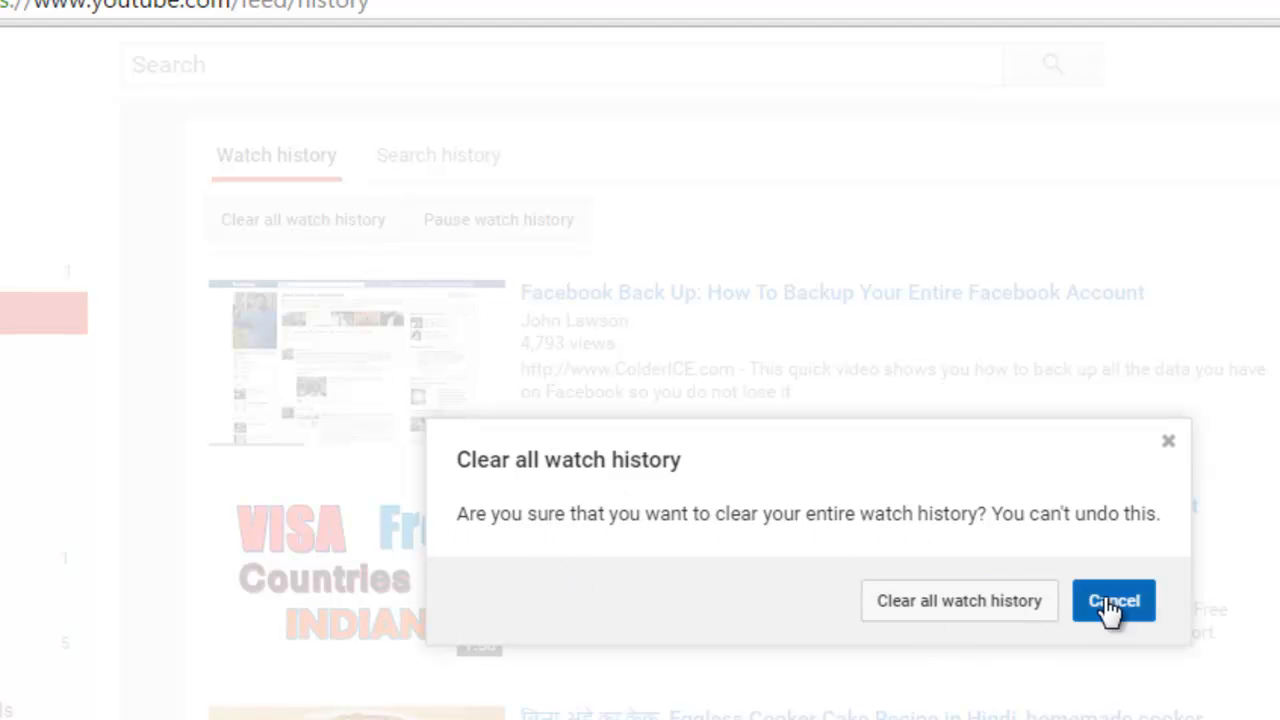
pyautogui.moveTo(959, 600)
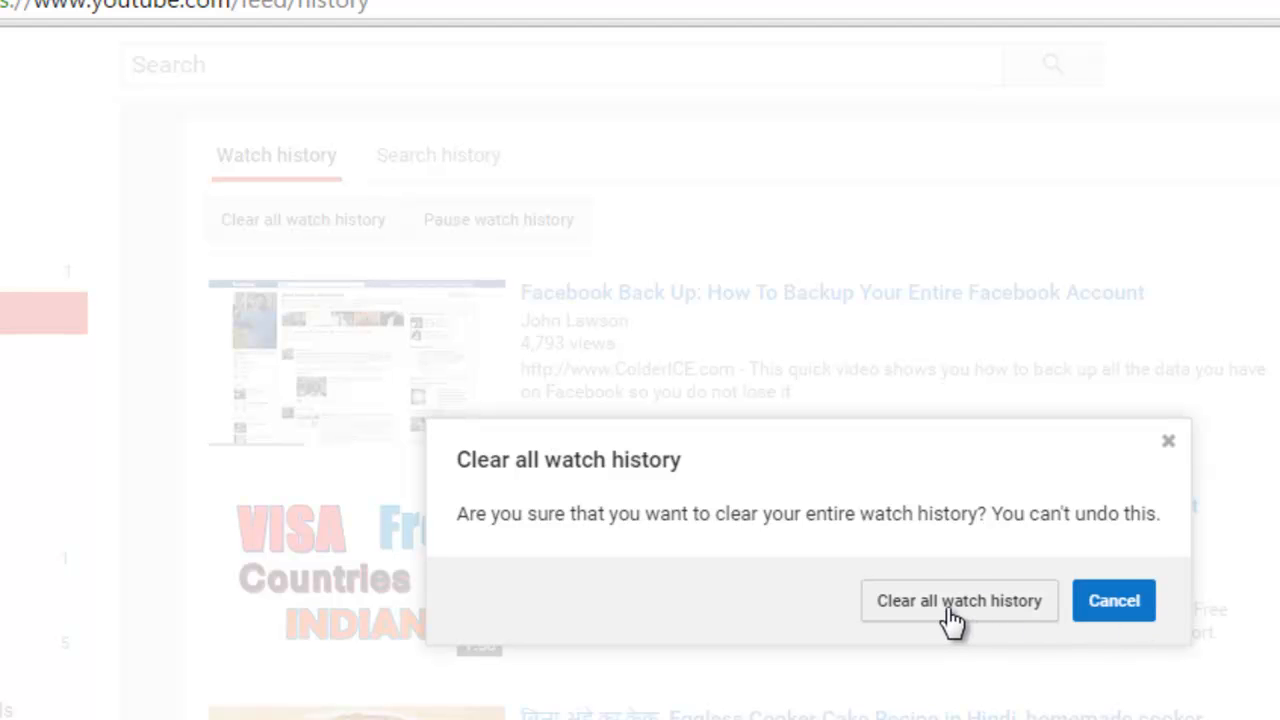
pyautogui.moveTo(925, 610)
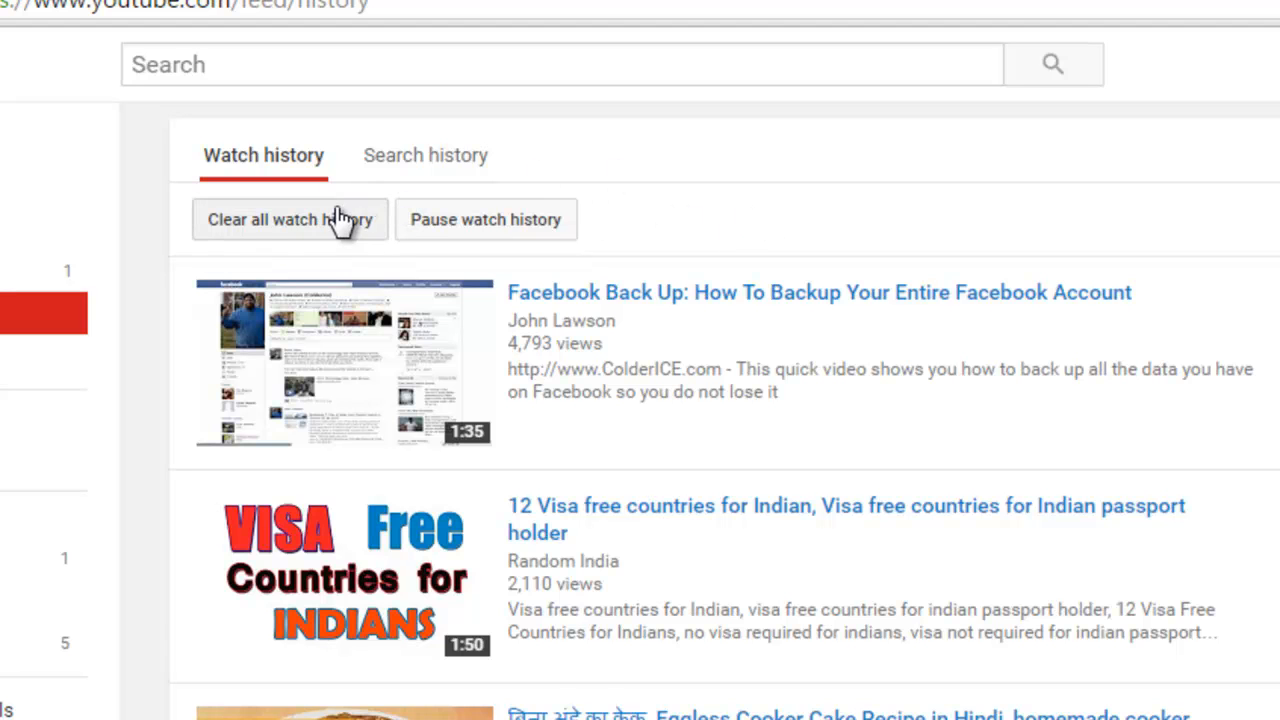
pyautogui.moveTo(486, 219)
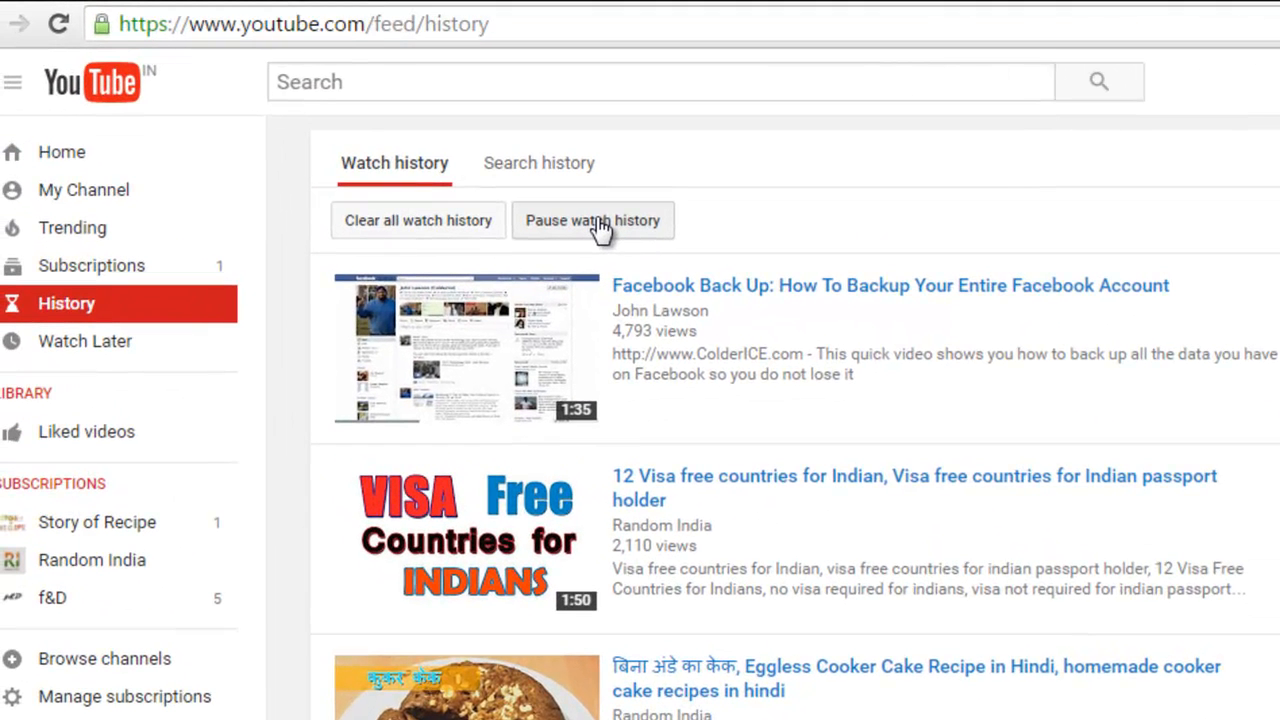
pyautogui.moveTo(762, 219)
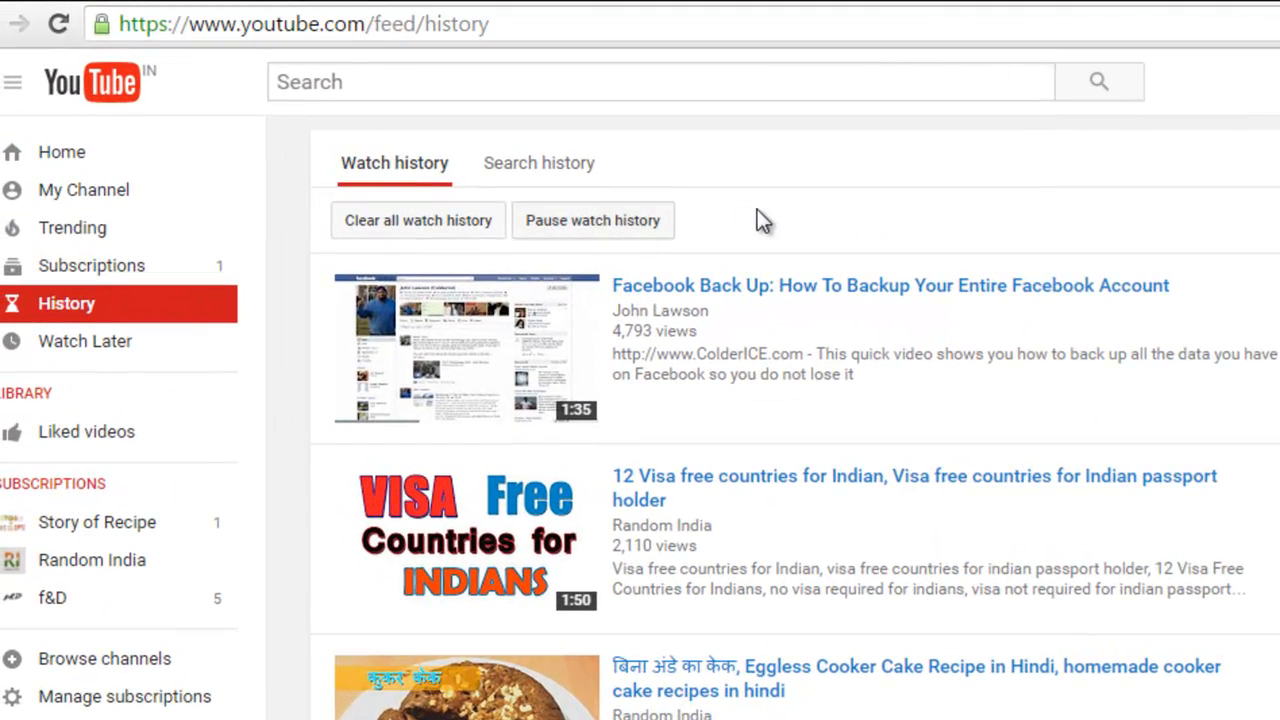
pyautogui.moveTo(740, 237)
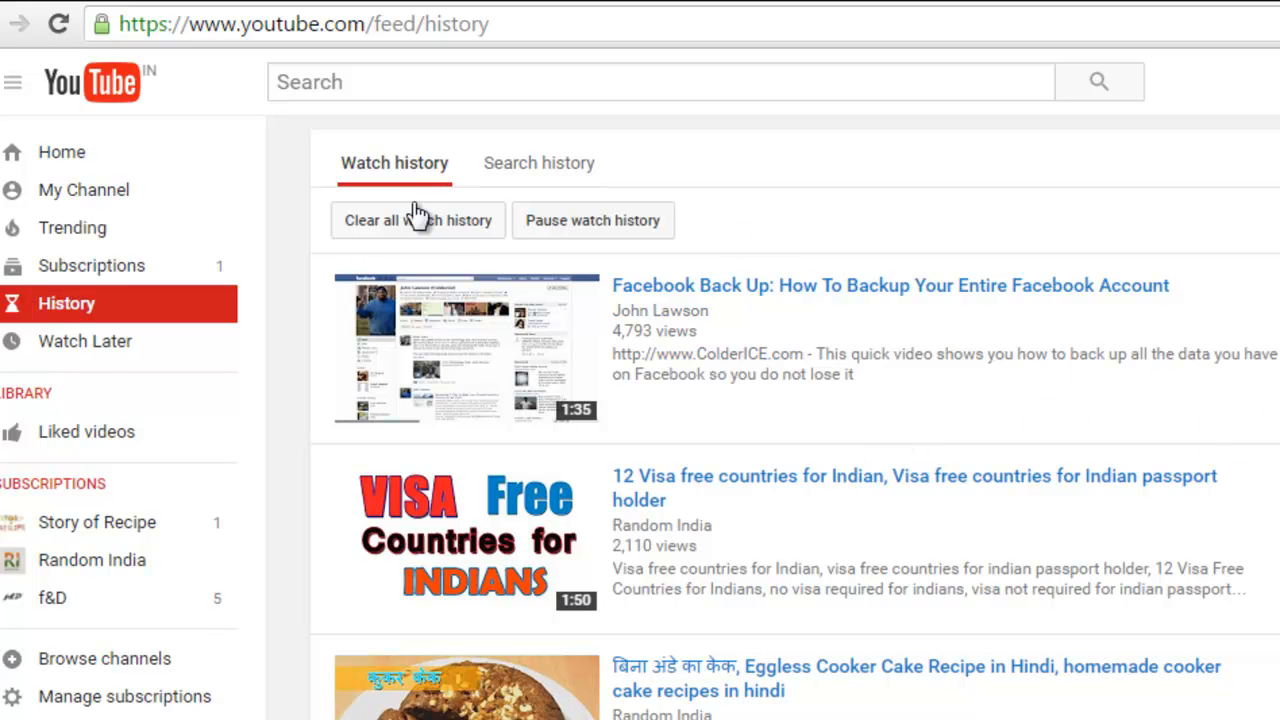
pyautogui.moveTo(592, 220)
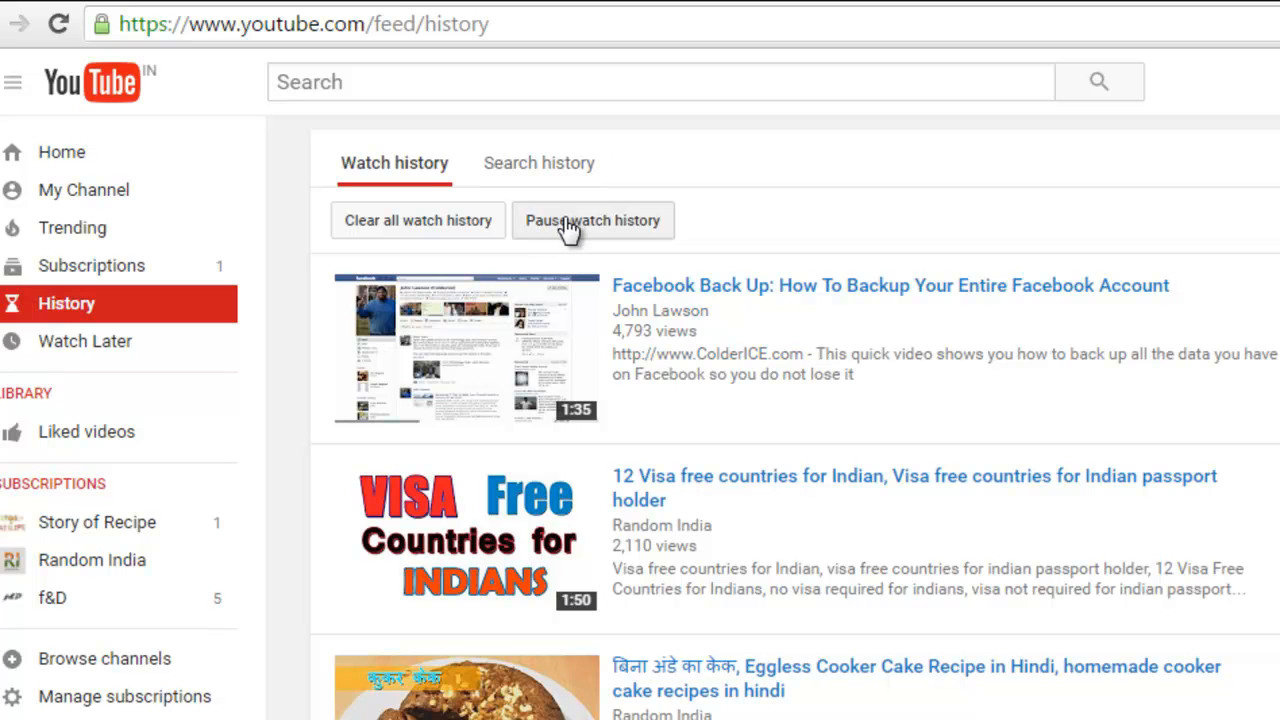
# Pause watch history recording, then switch to the Search history list.
pyautogui.click(592, 220)
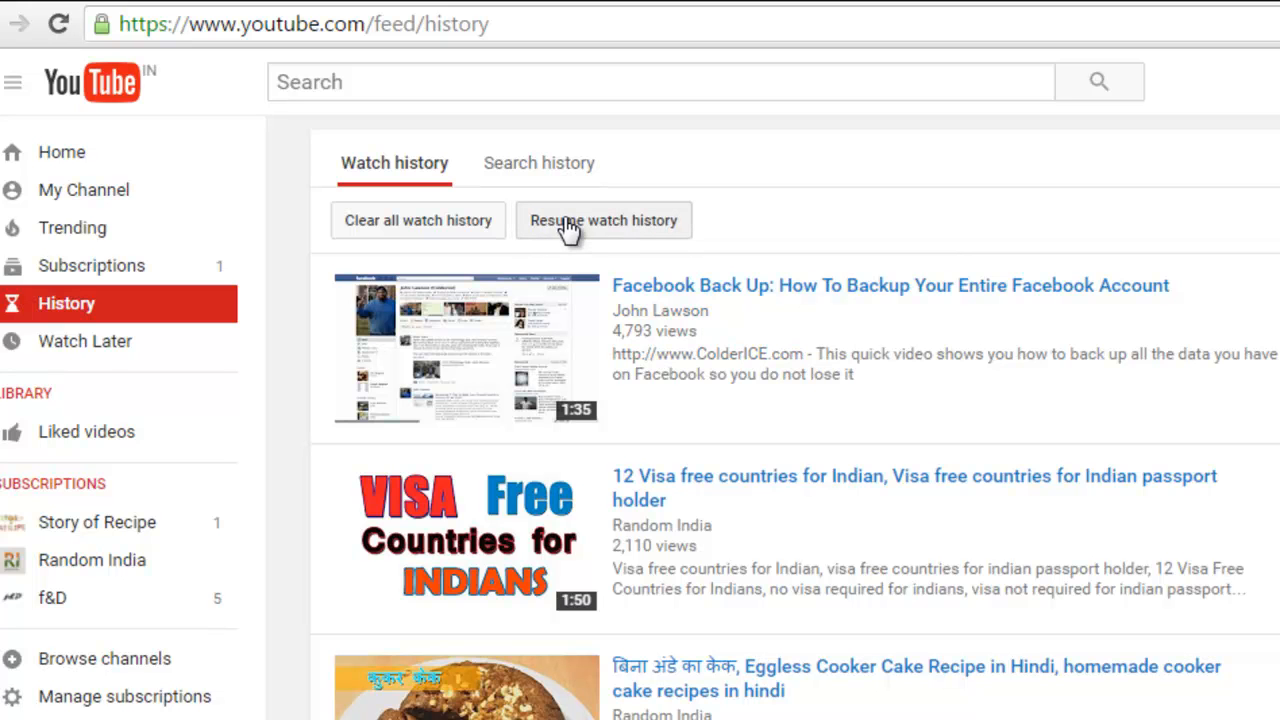
pyautogui.moveTo(798, 235)
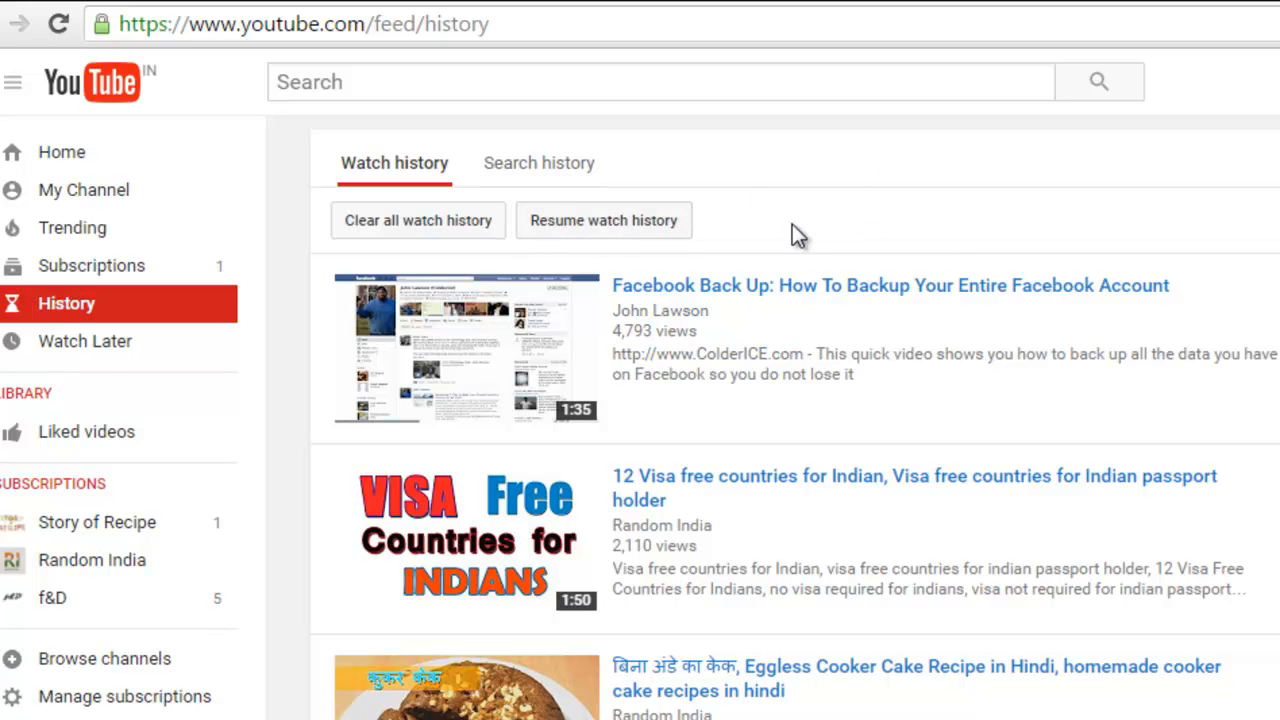
pyautogui.moveTo(625, 235)
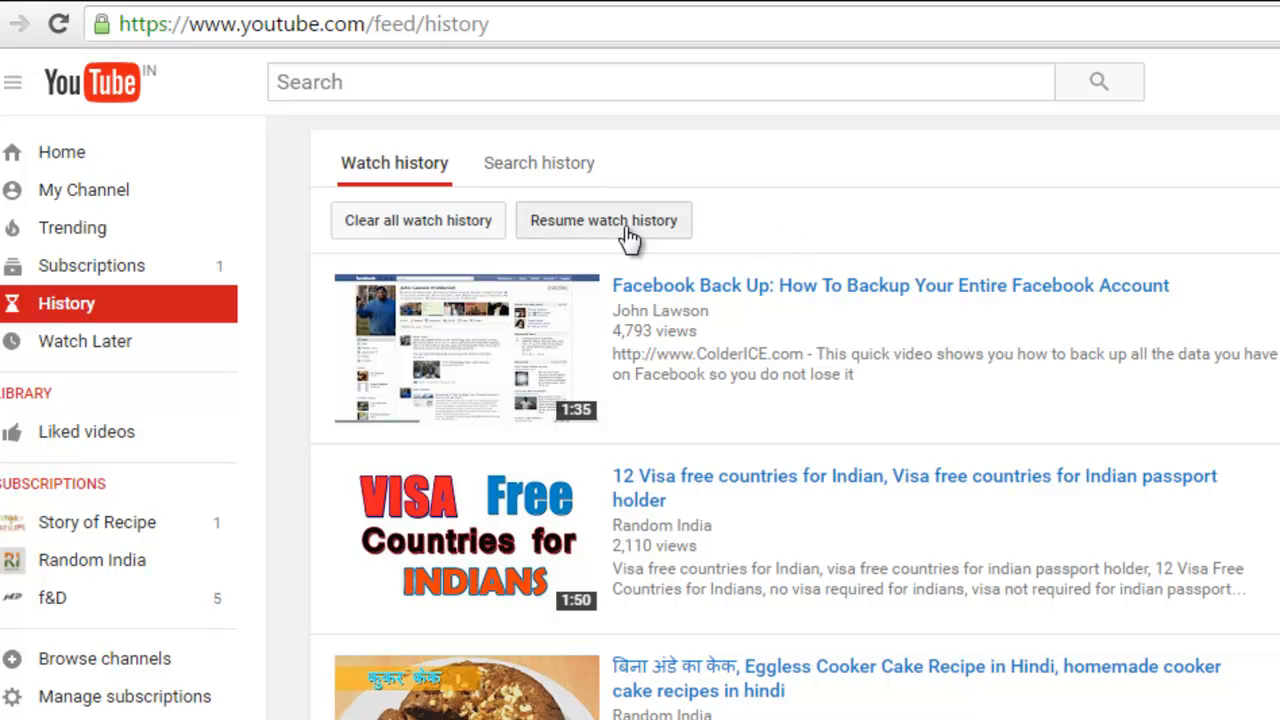
pyautogui.moveTo(612, 235)
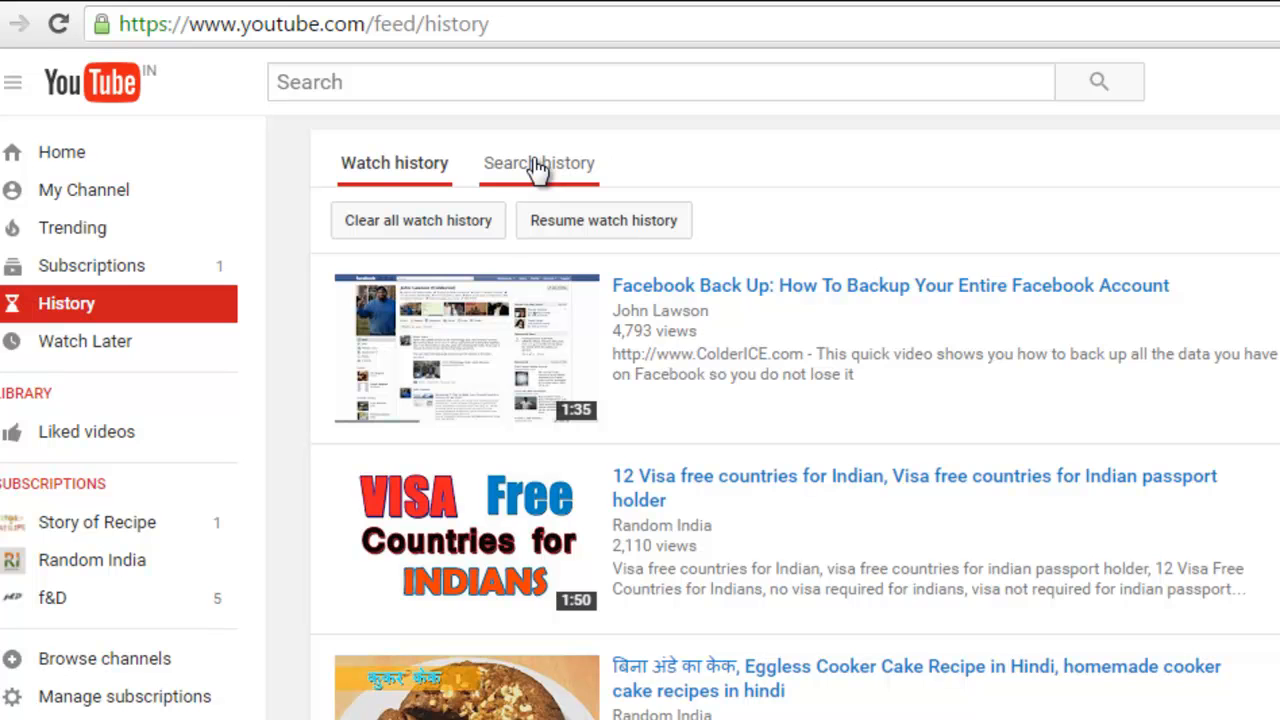
pyautogui.click(538, 163)
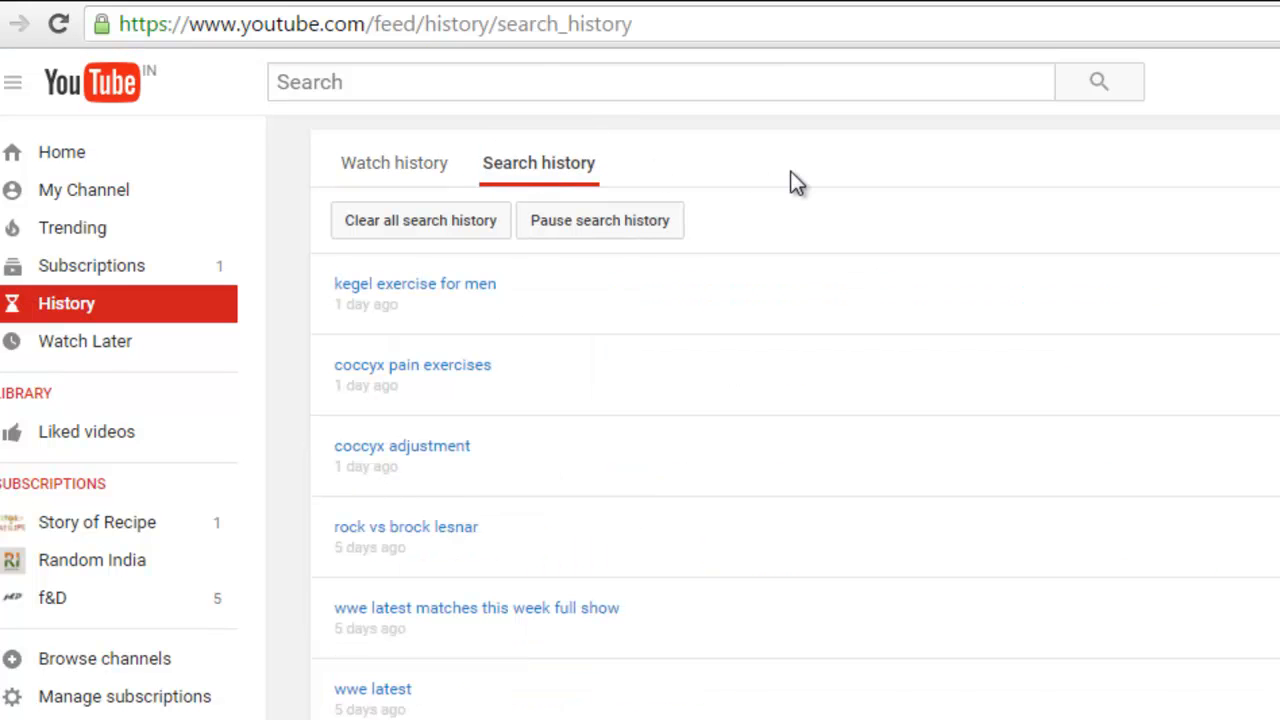
pyautogui.moveTo(600, 295)
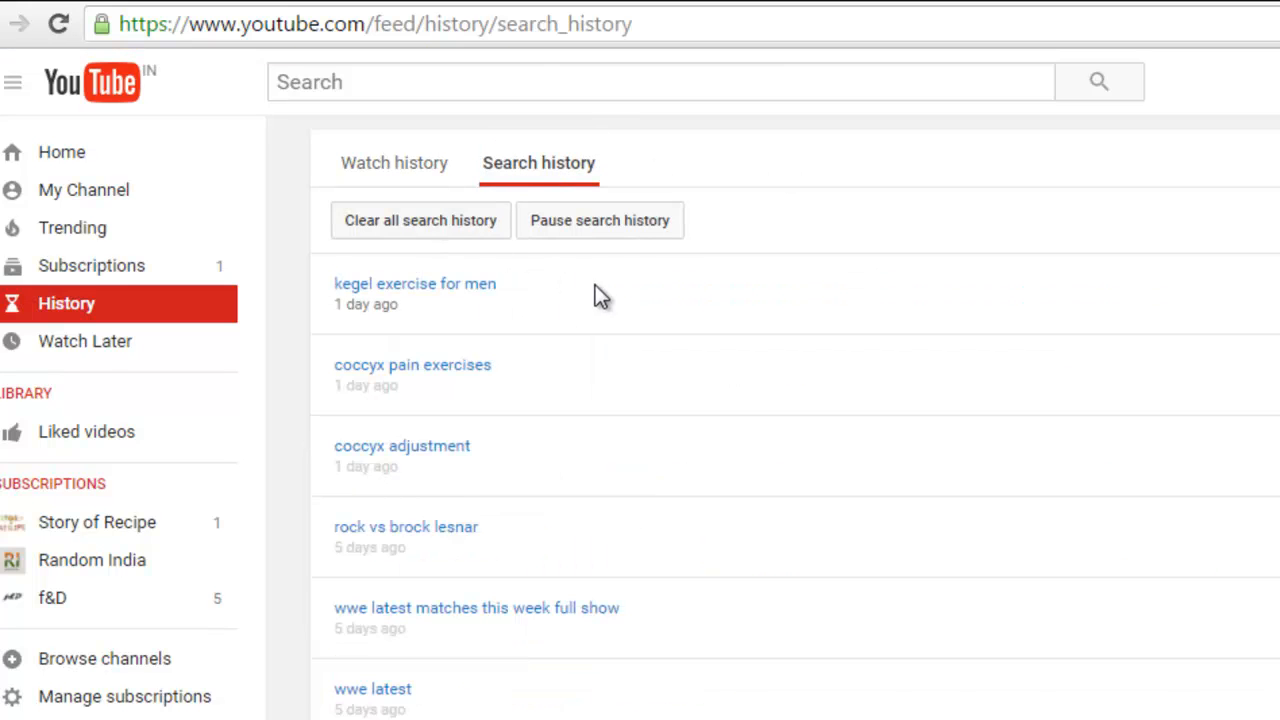
pyautogui.moveTo(420, 220)
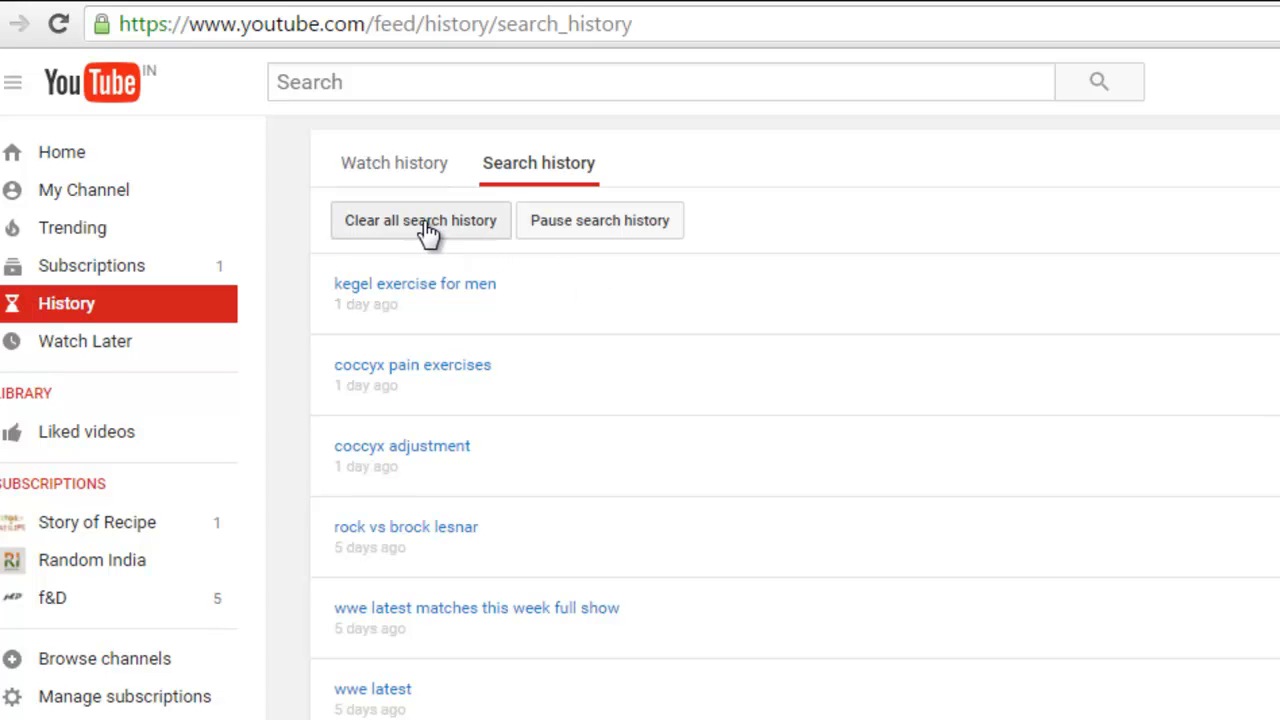
# Clear all search history, confirm the deletion, and pause search history recording.
pyautogui.click(420, 220)
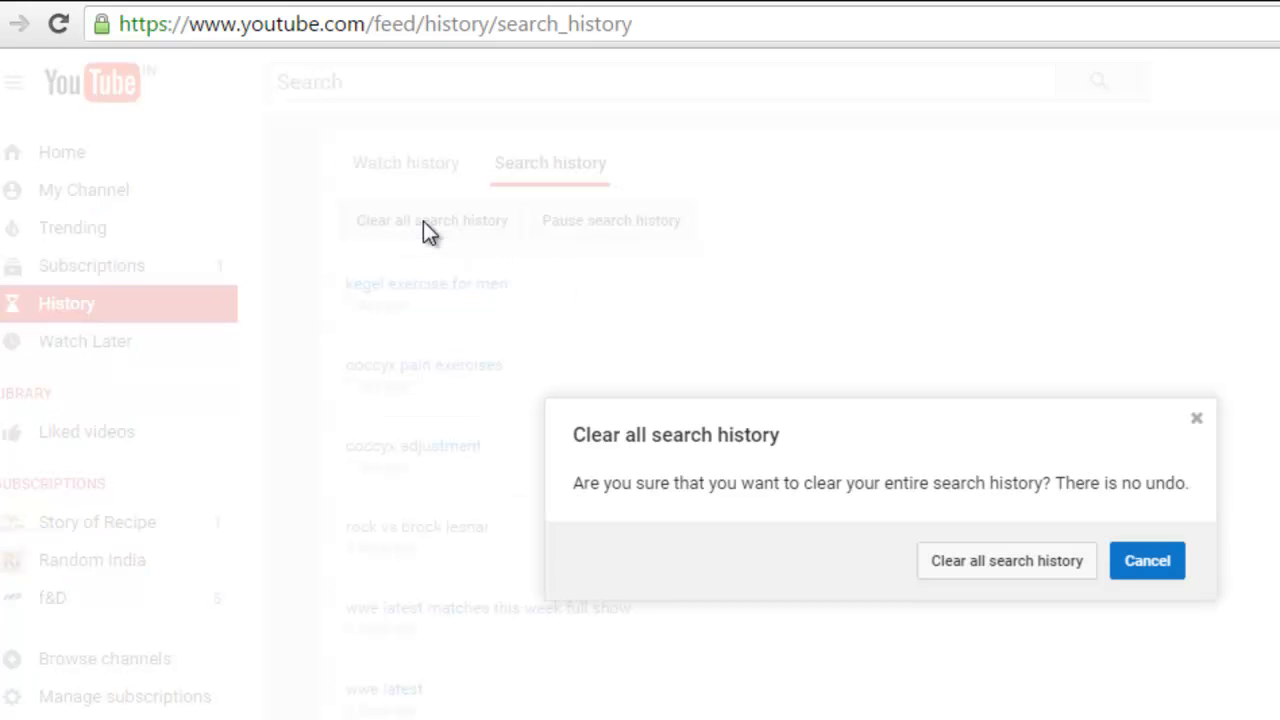
pyautogui.moveTo(1006, 560)
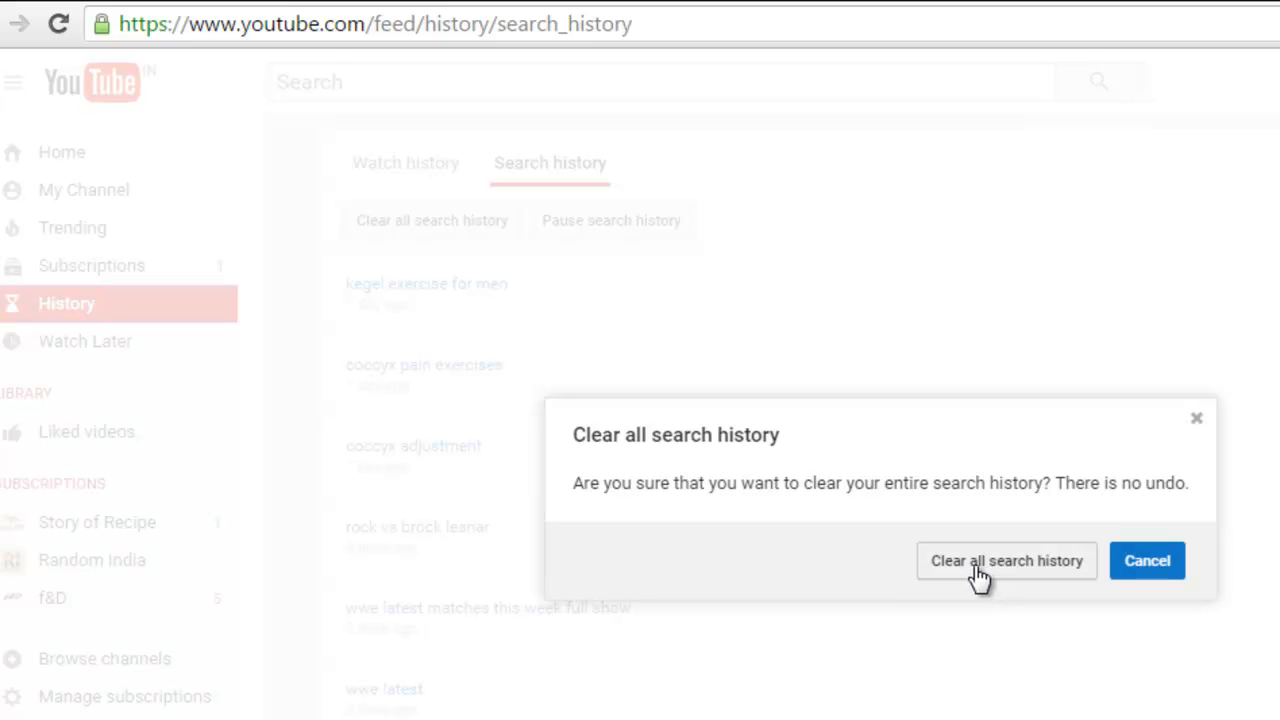
pyautogui.click(1006, 560)
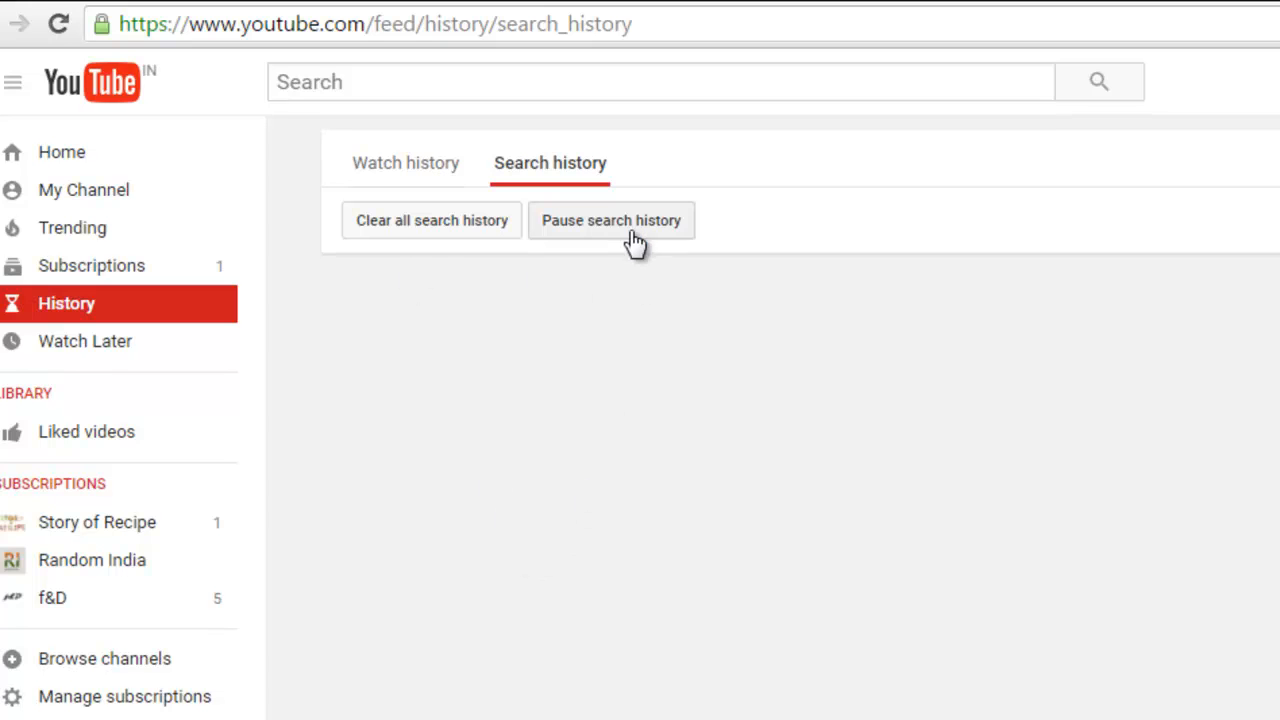
pyautogui.click(611, 220)
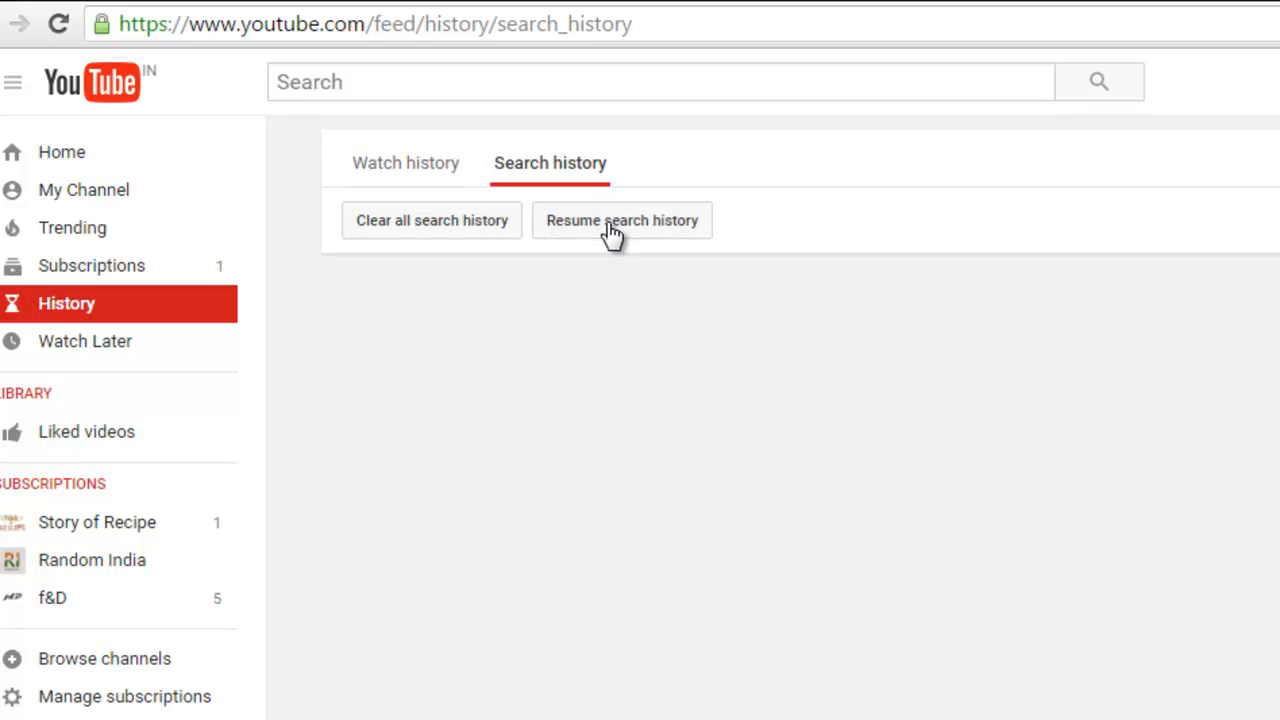
pyautogui.press('ctrl+minus')
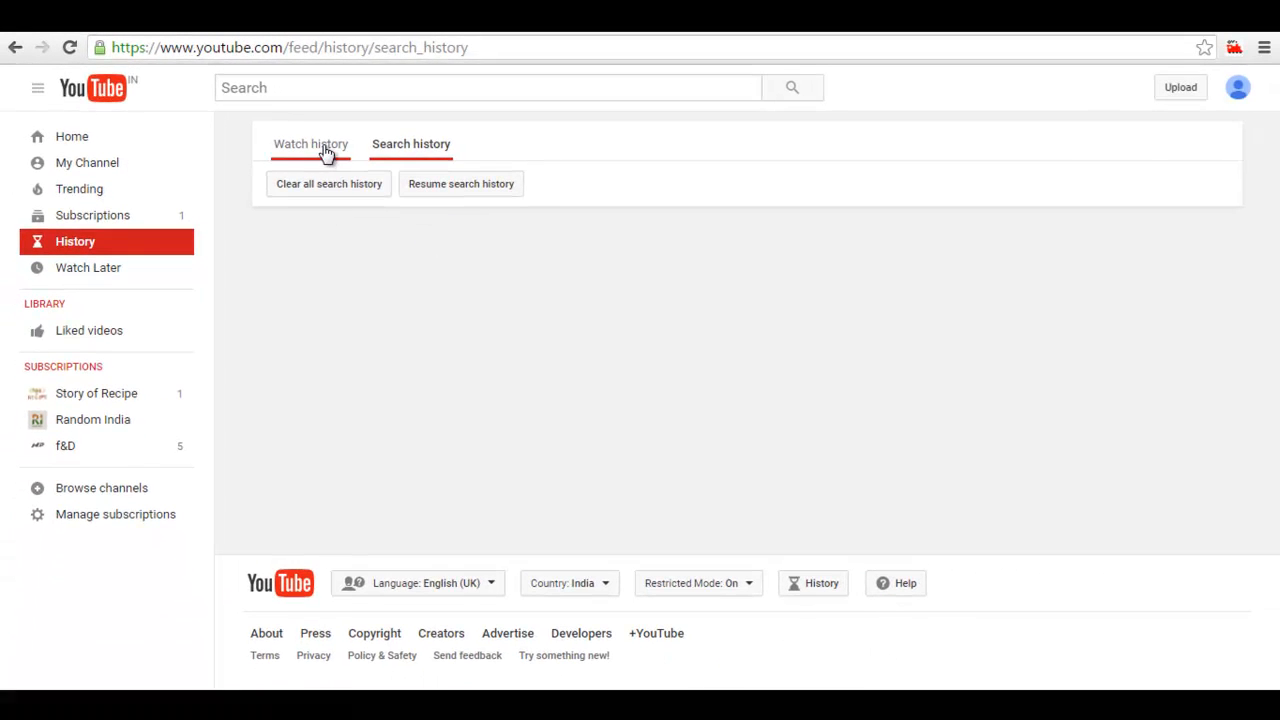
# Switch between Watch and Search history to confirm both lists are empty.
pyautogui.click(310, 143)
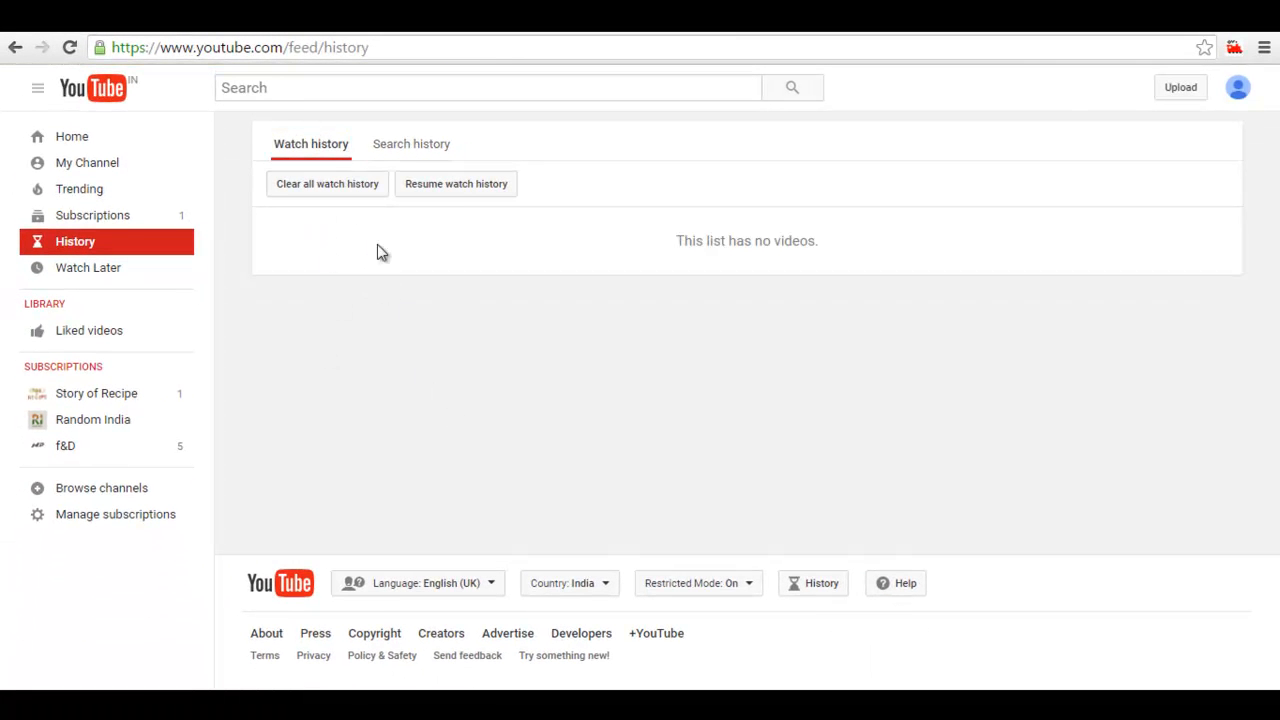
pyautogui.click(411, 143)
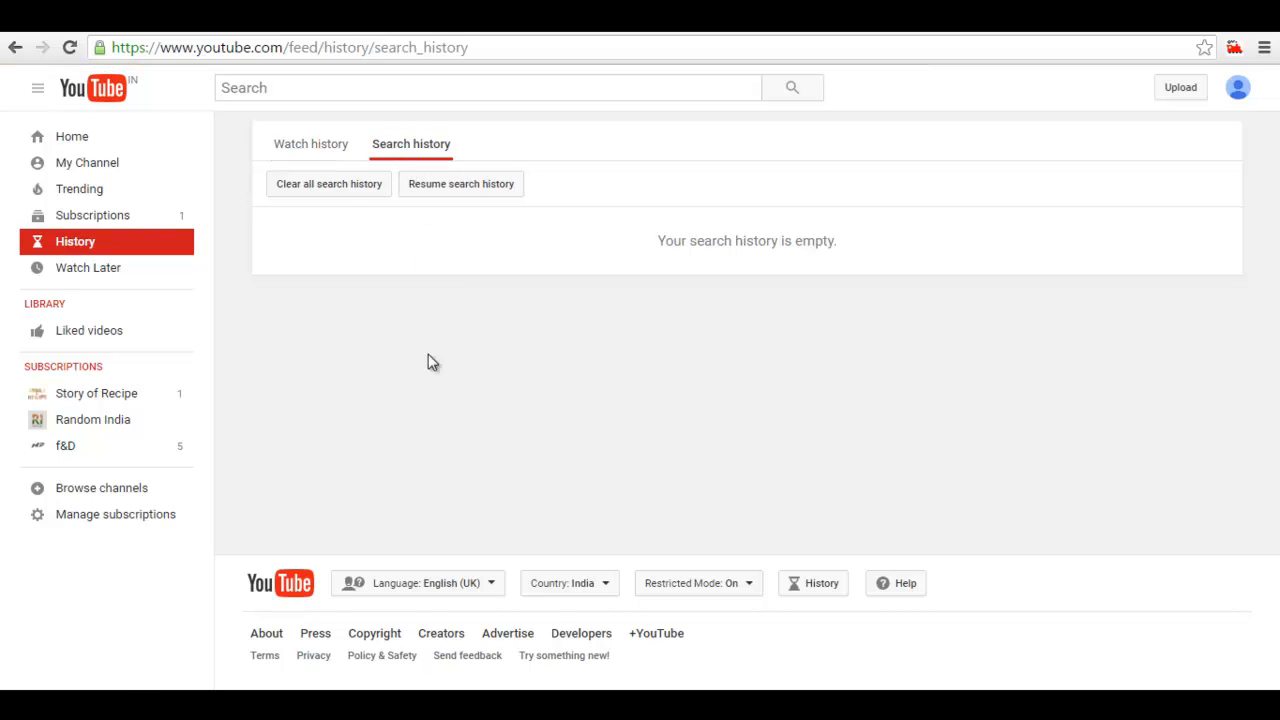
pyautogui.click(310, 143)
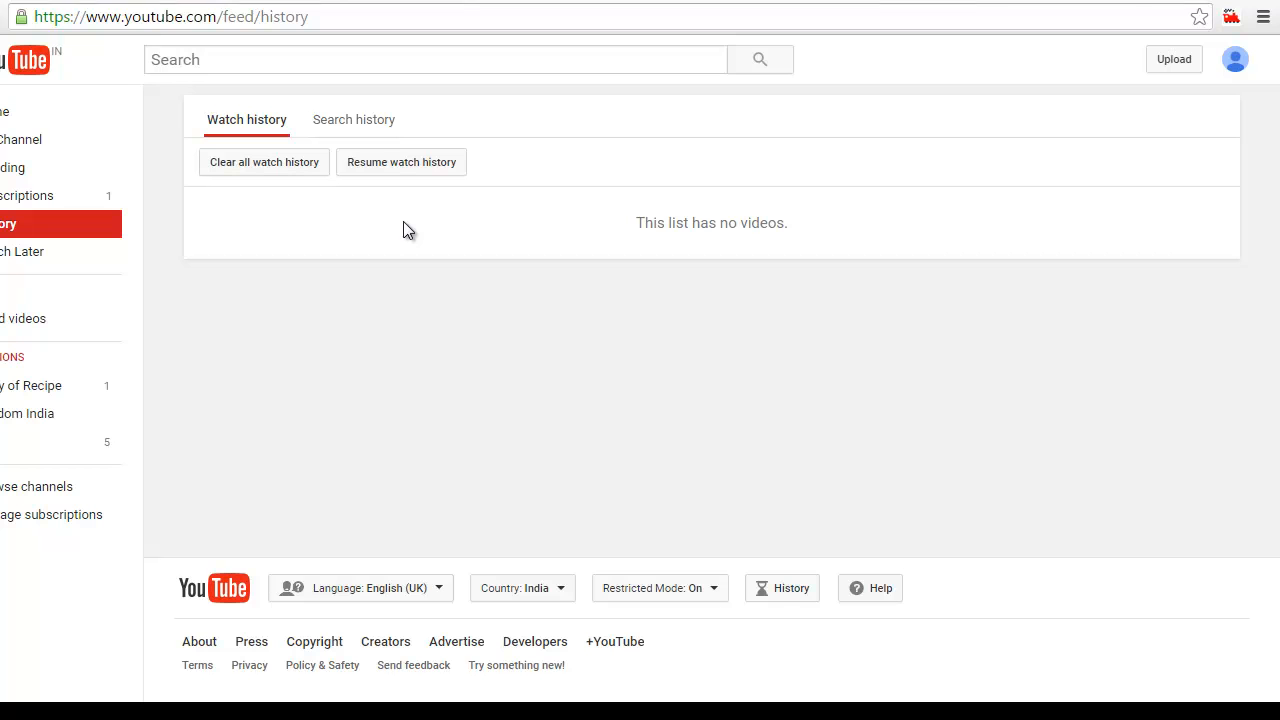
pyautogui.moveTo(1063, 99)
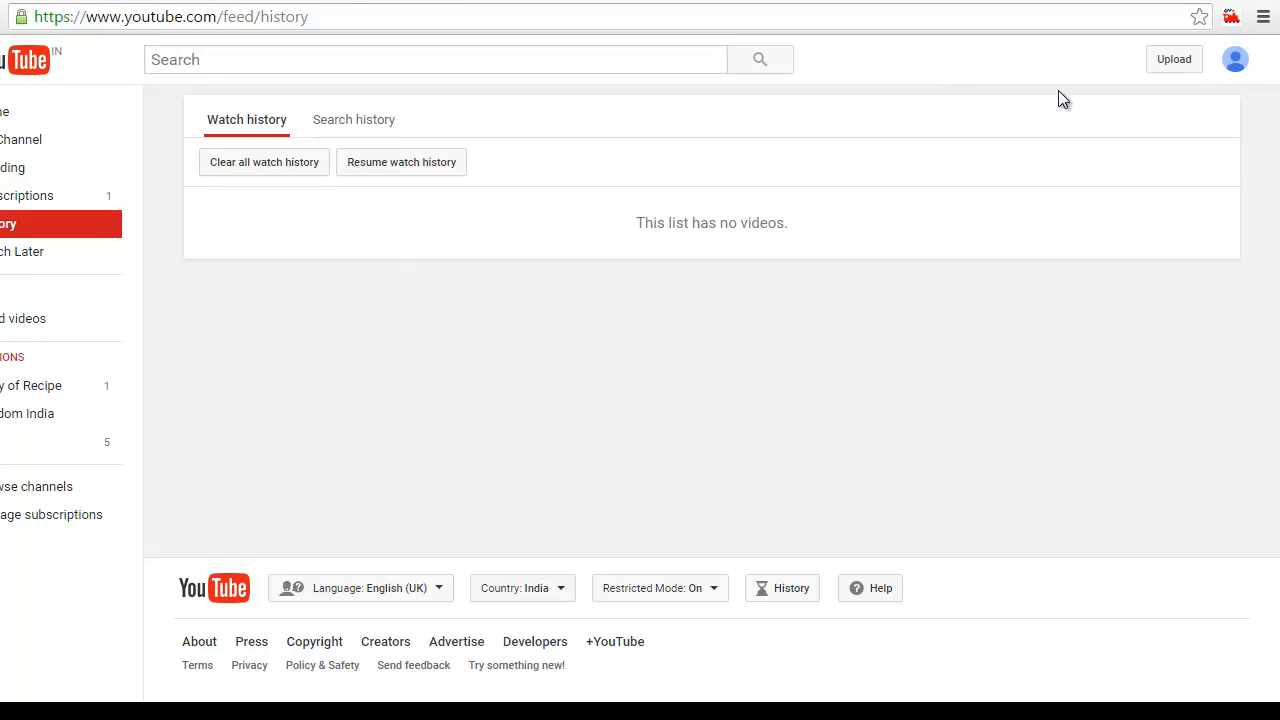